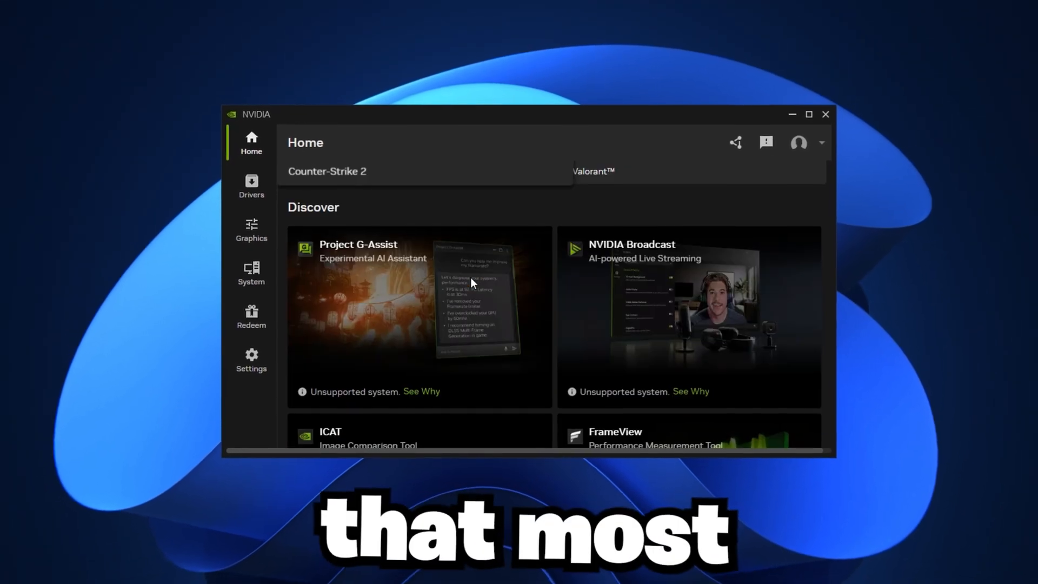
# - Browse the NVIDIA App home page and scroll through its content
pyautogui.click(251, 230)
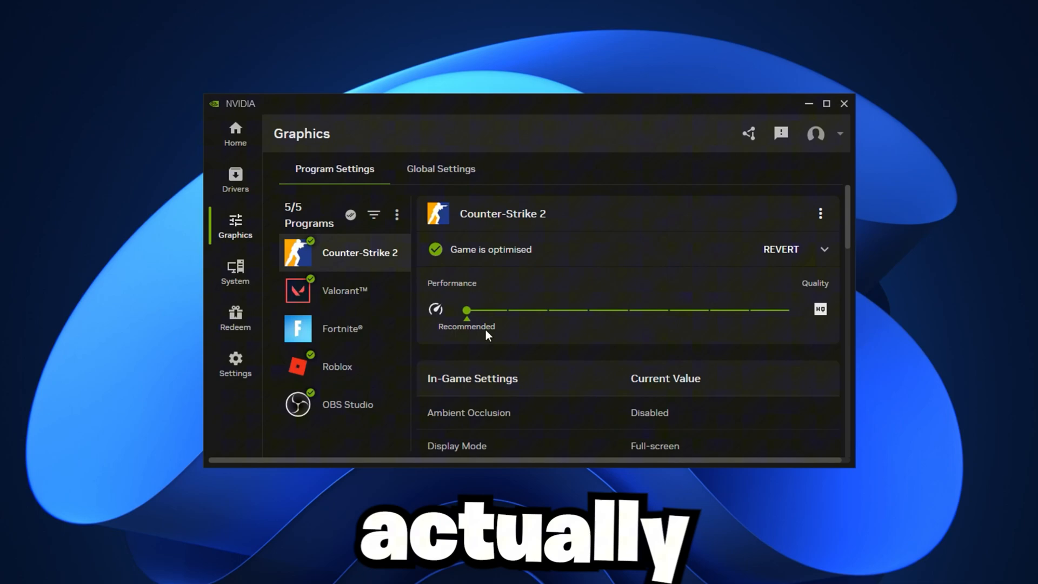
pyautogui.click(440, 169)
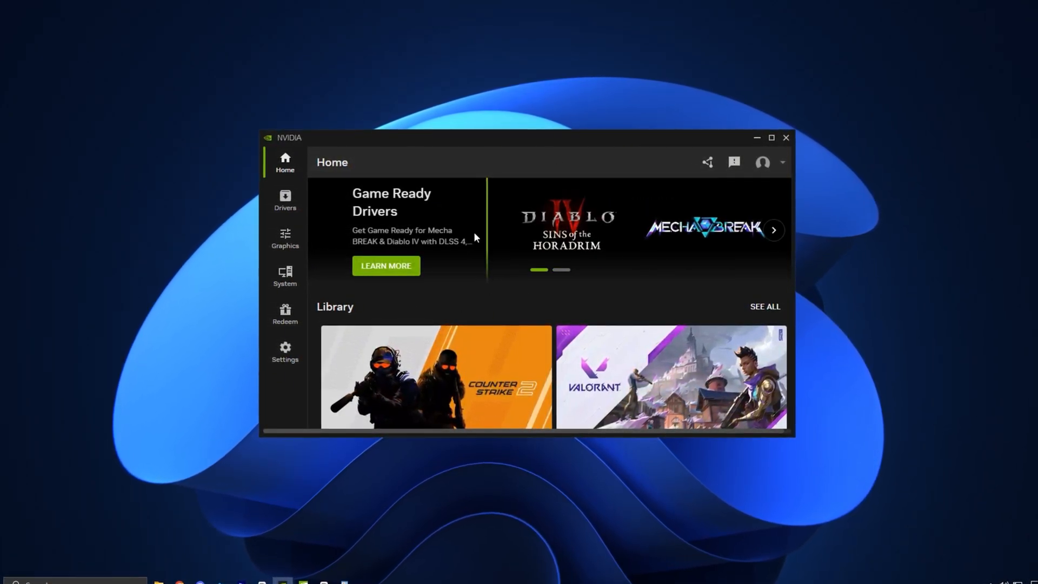
pyautogui.scroll(-3)
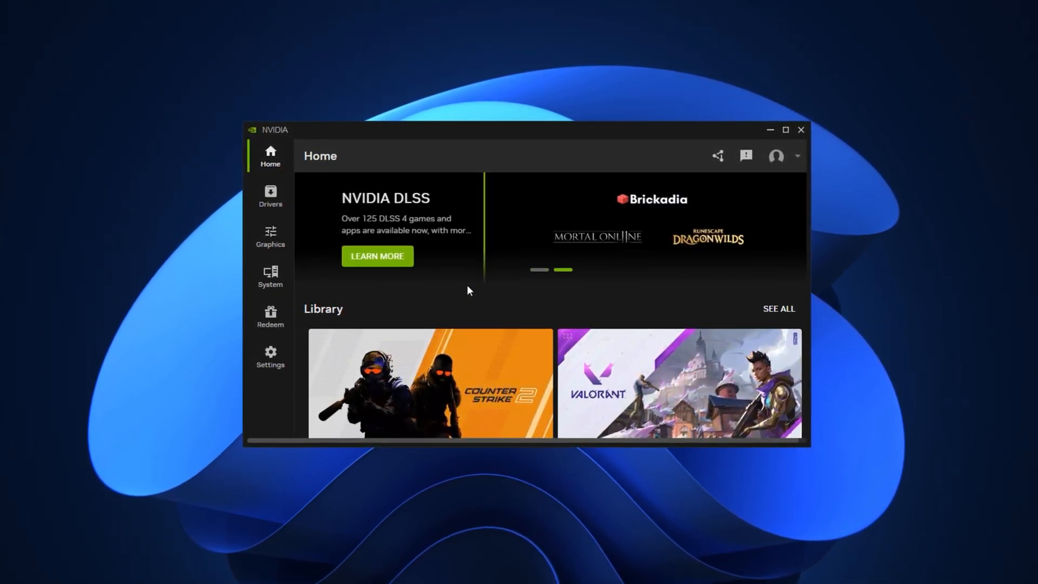
# - Show the Drivers page with the up-to-date driver and keep the Game Ready Driver type
pyautogui.click(267, 196)
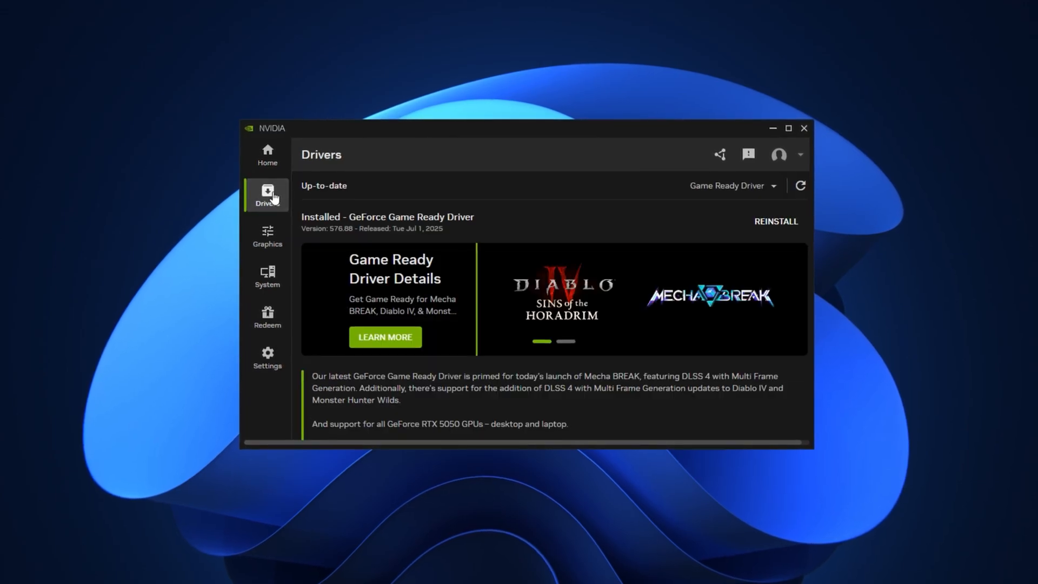
pyautogui.click(774, 185)
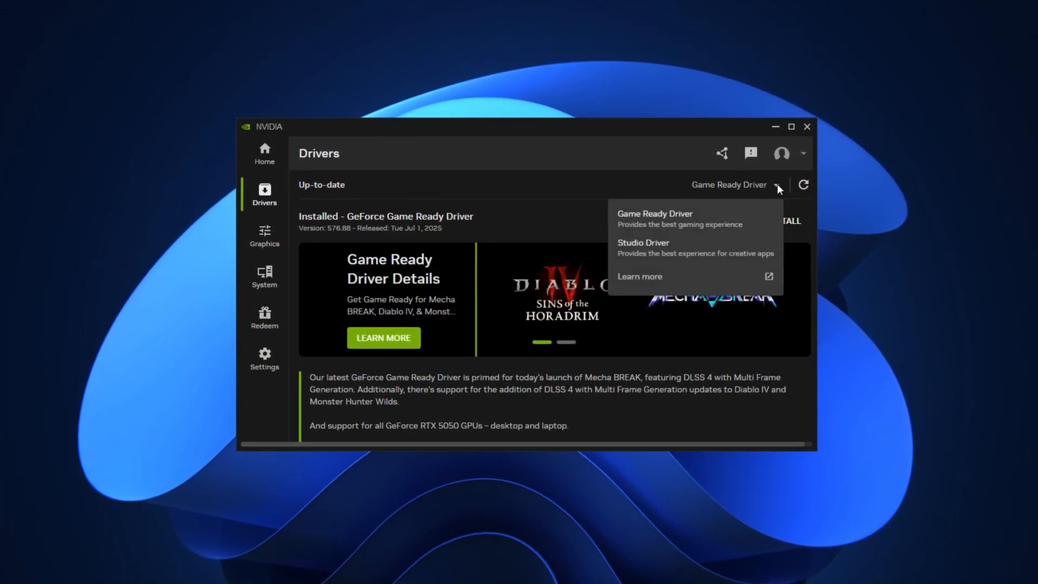
pyautogui.click(804, 184)
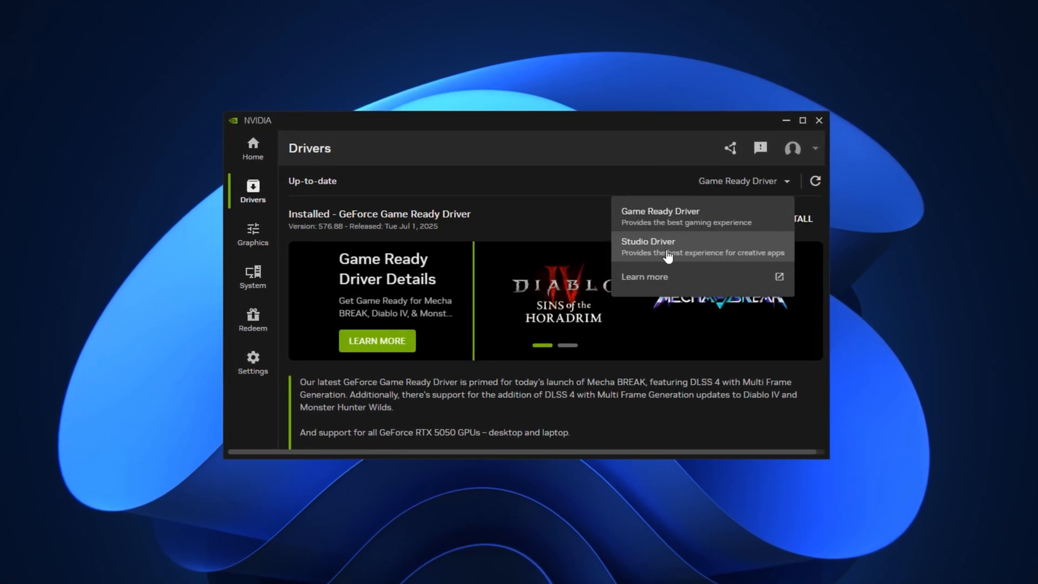
pyautogui.moveTo(736, 228)
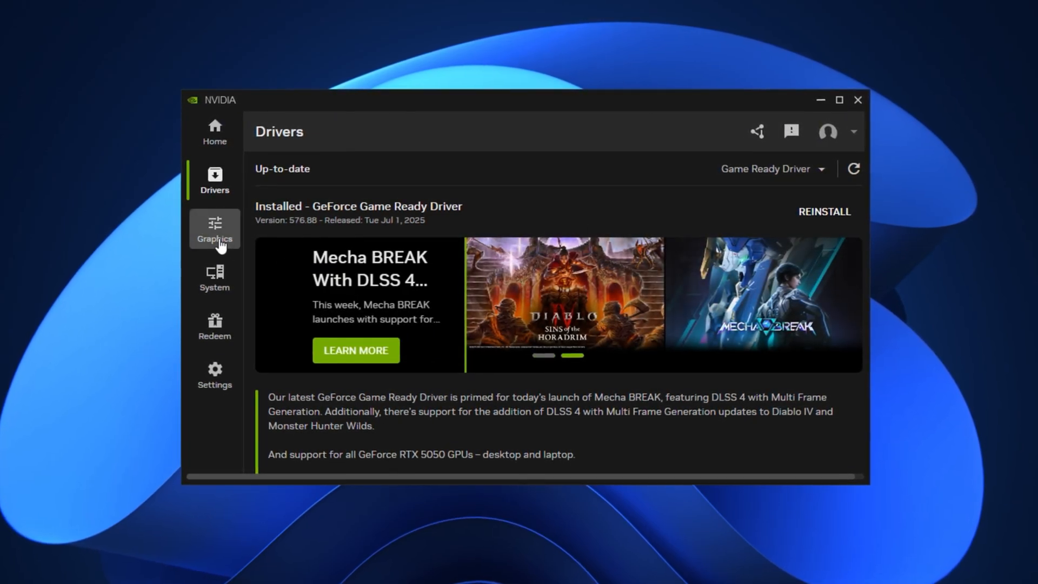
# - Show Counter-Strike 2's graphics settings and try sliding optimisation toward quality, keeping Recommended
pyautogui.click(214, 228)
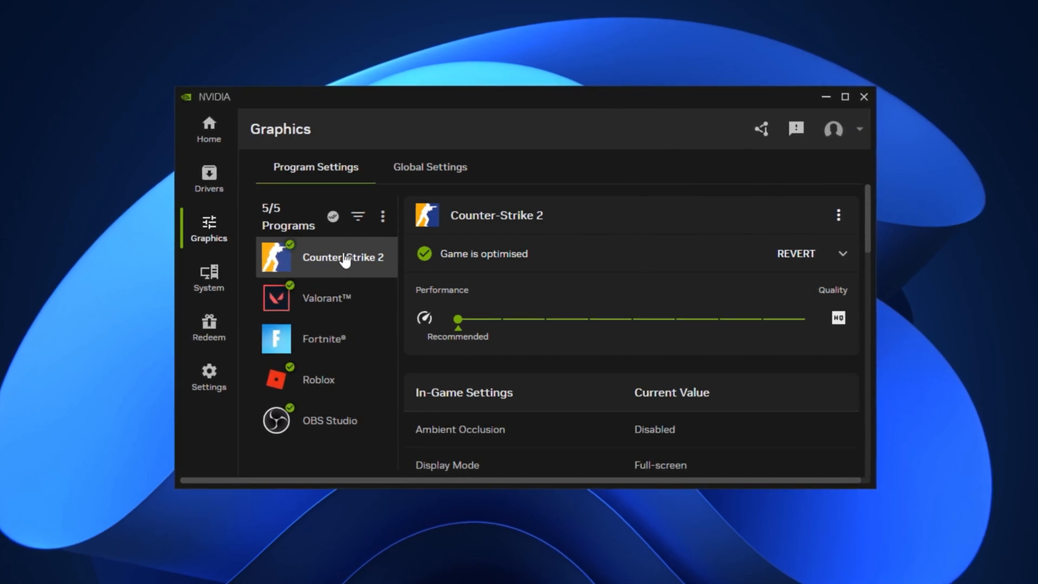
pyautogui.moveTo(456, 320); pyautogui.dragTo(631, 320)
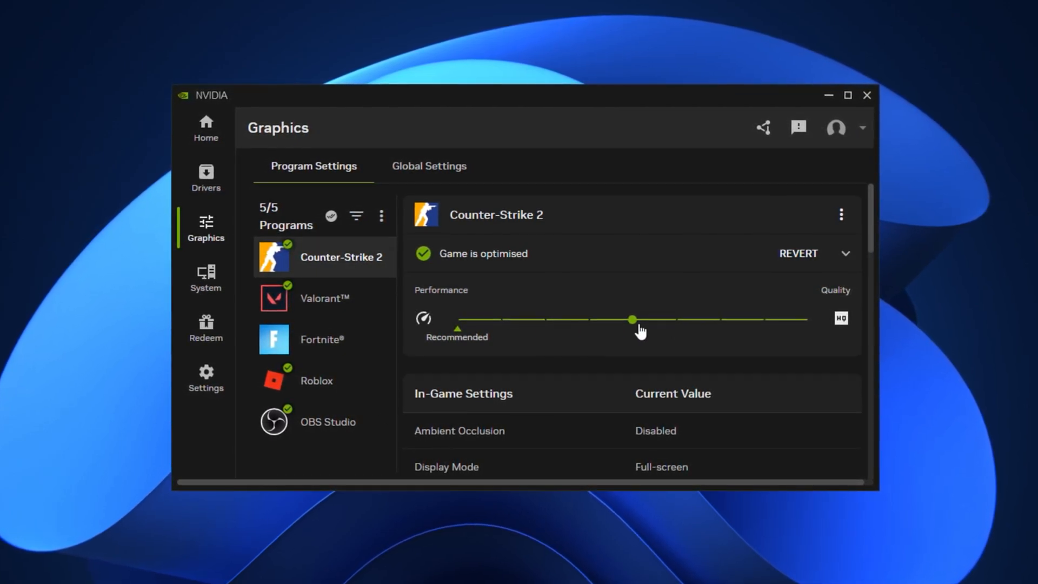
pyautogui.moveTo(633, 319); pyautogui.dragTo(808, 319)
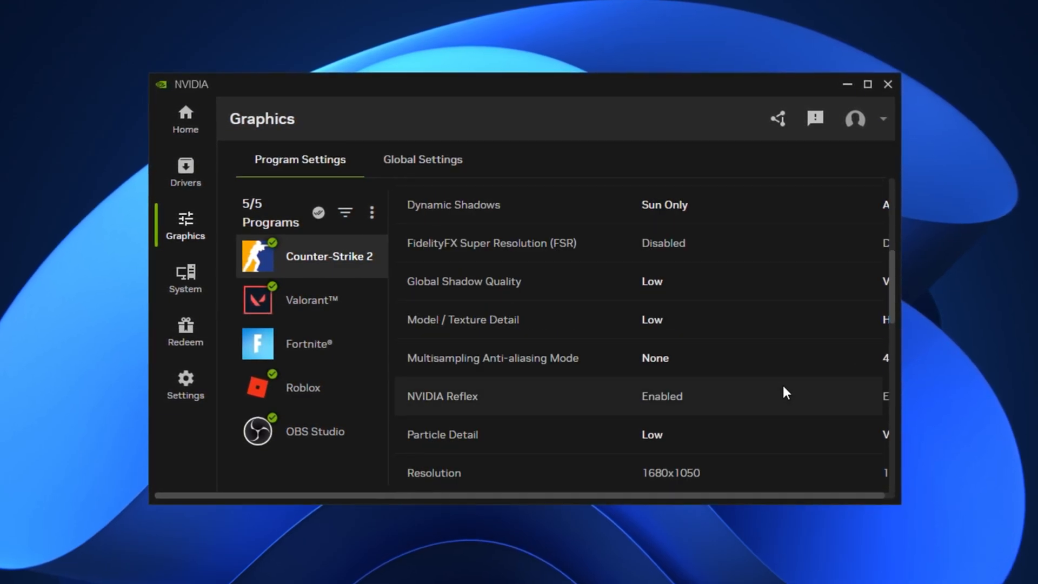
# - Scroll through Counter-Strike 2's in-game settings values
pyautogui.scroll(-3)
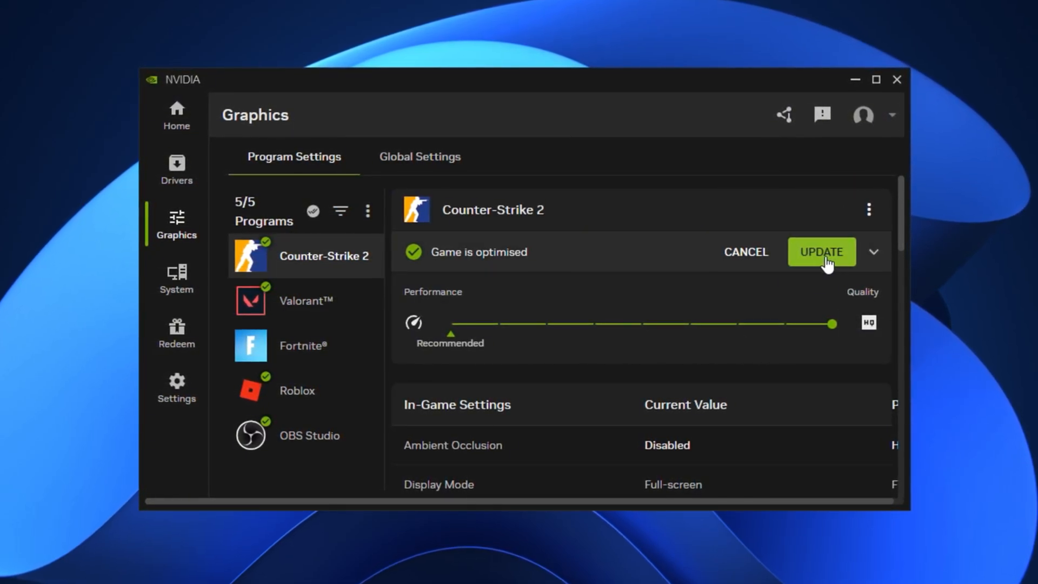
pyautogui.moveTo(623, 331)
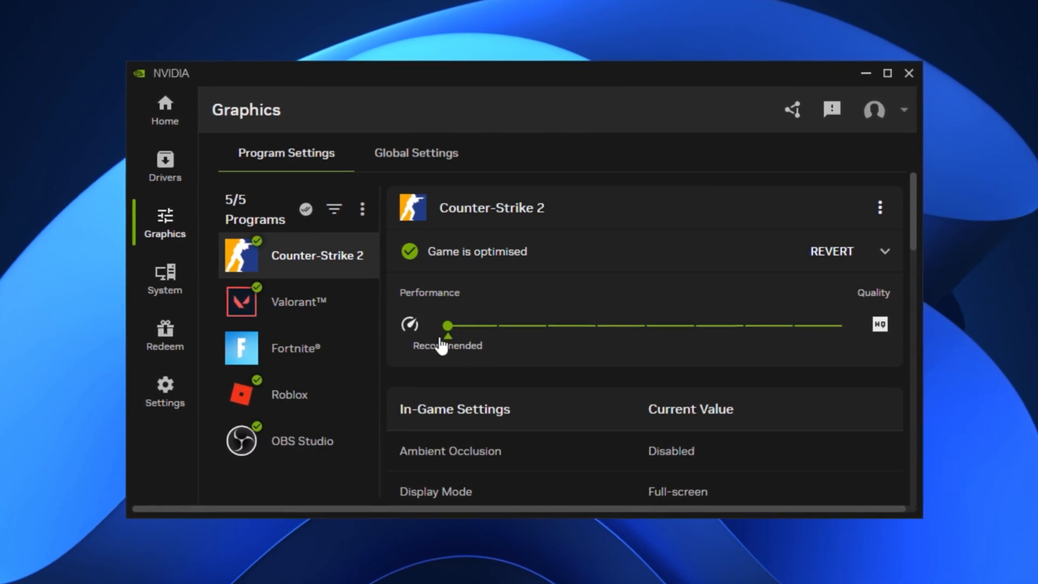
pyautogui.scroll(-3)
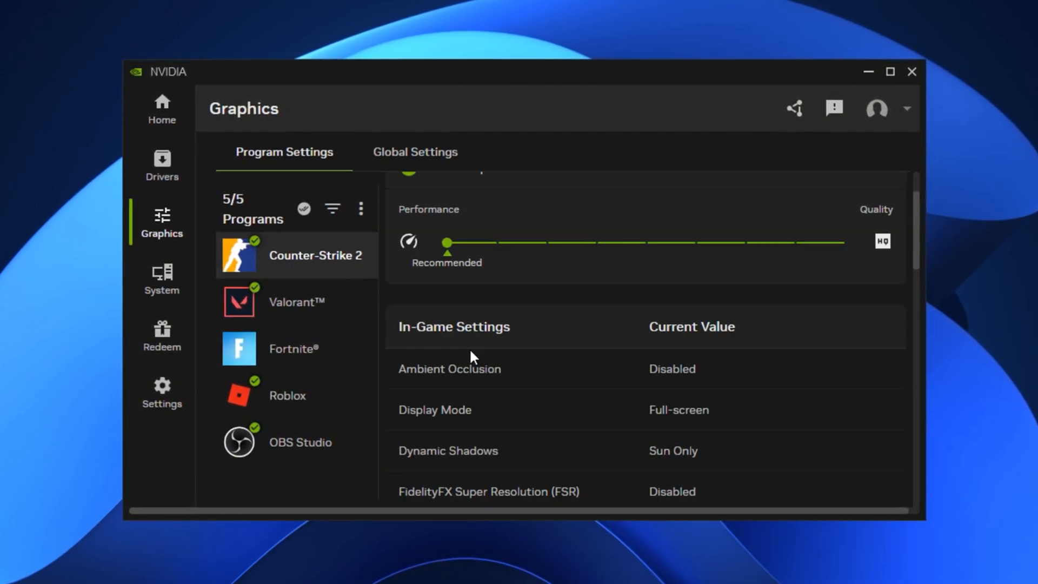
pyautogui.scroll(-3)
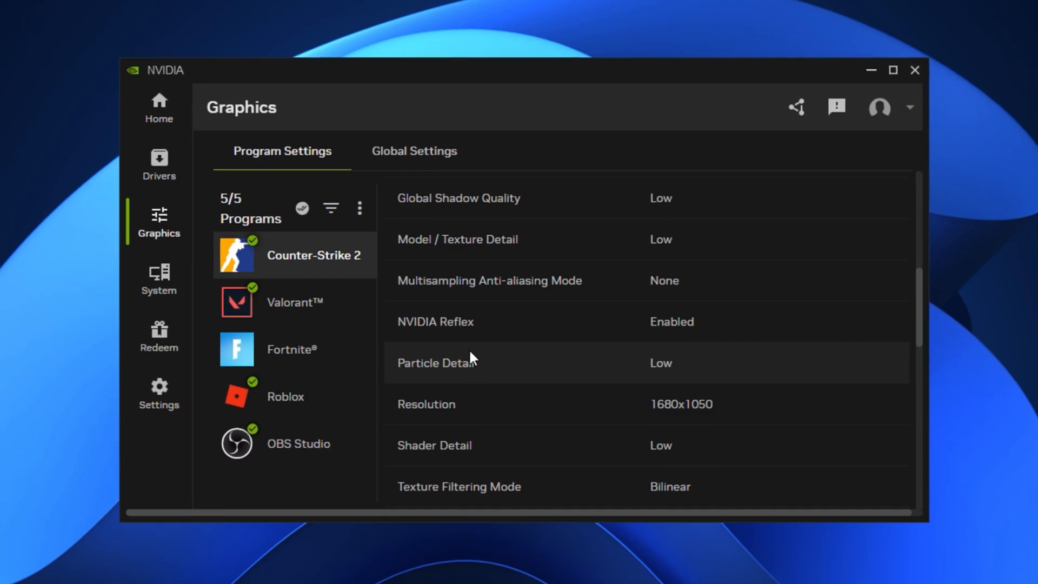
# - Review the global CUDA GPU and DSR factor choices without changing either
pyautogui.click(413, 149)
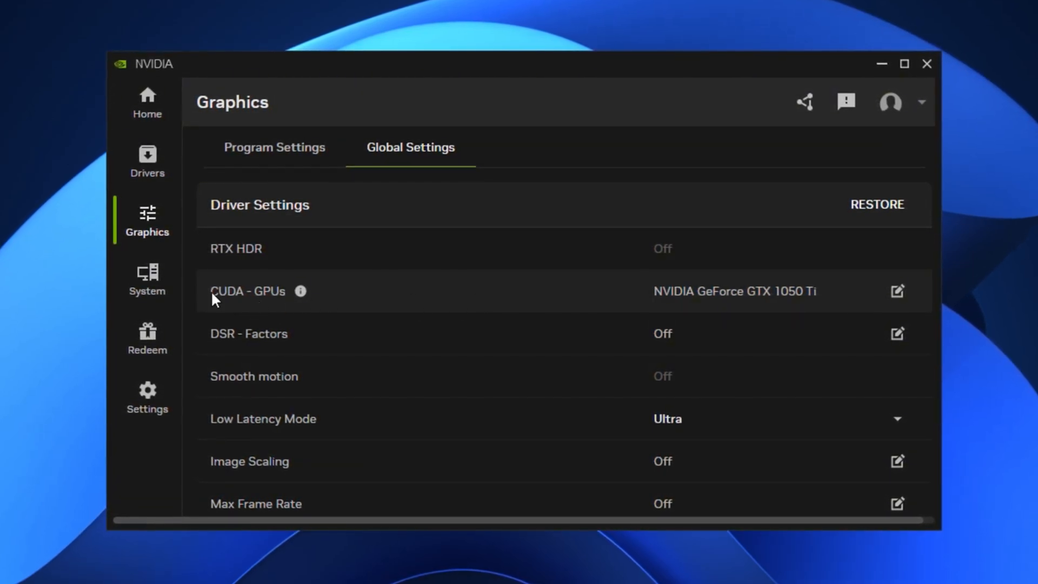
pyautogui.click(898, 291)
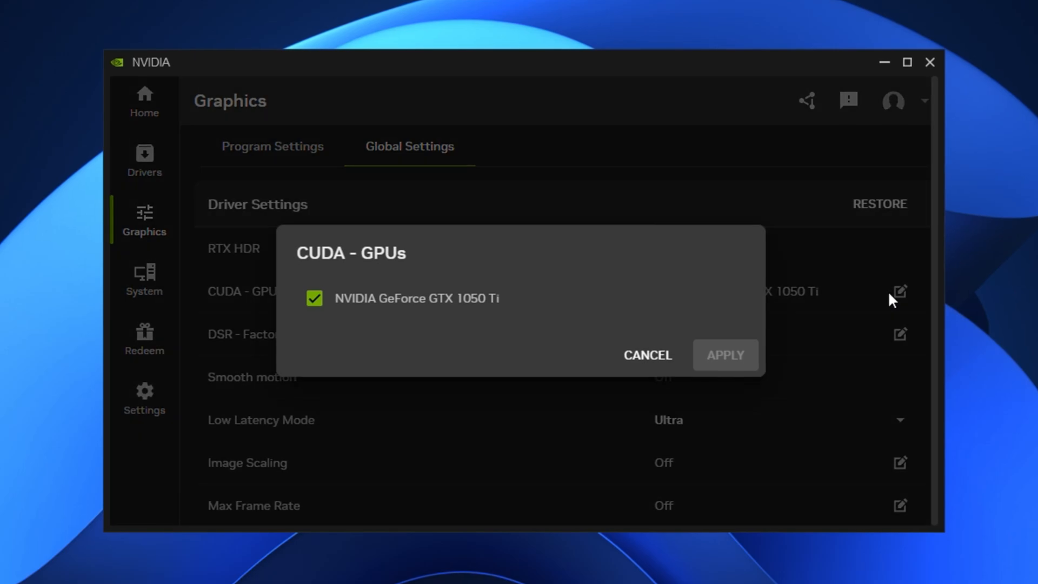
pyautogui.click(647, 355)
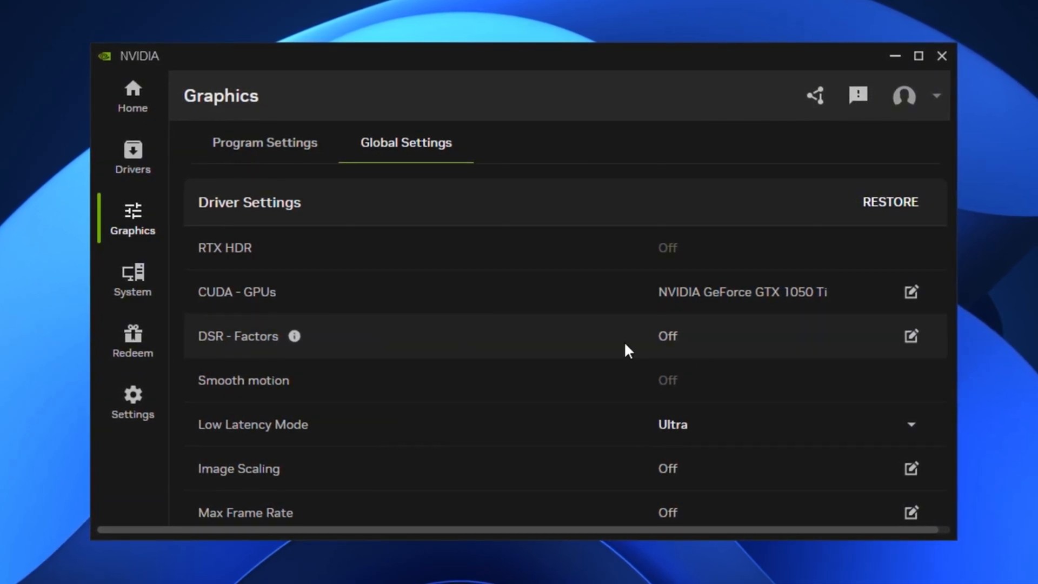
pyautogui.click(911, 336)
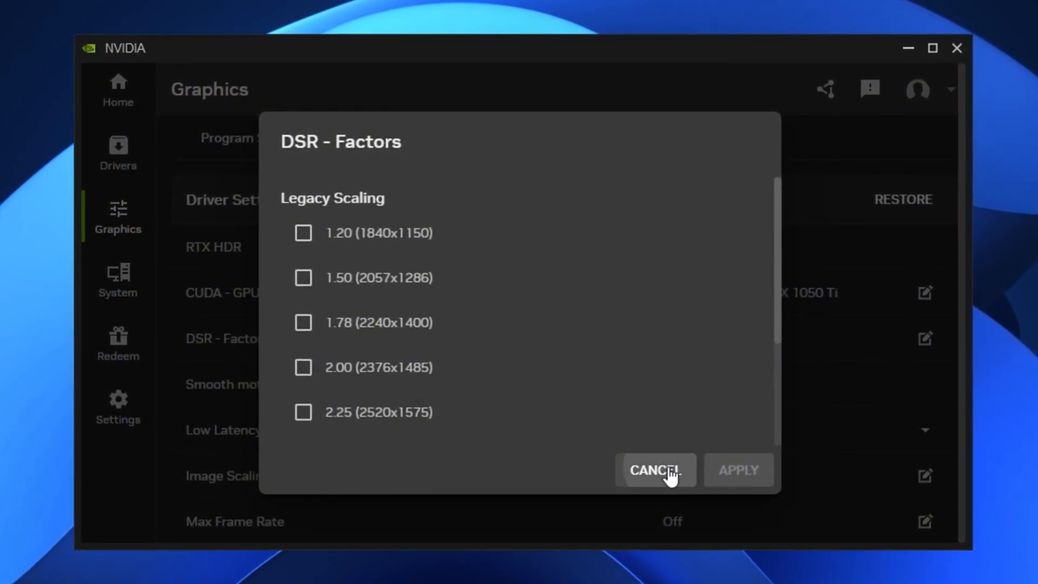
pyautogui.click(655, 471)
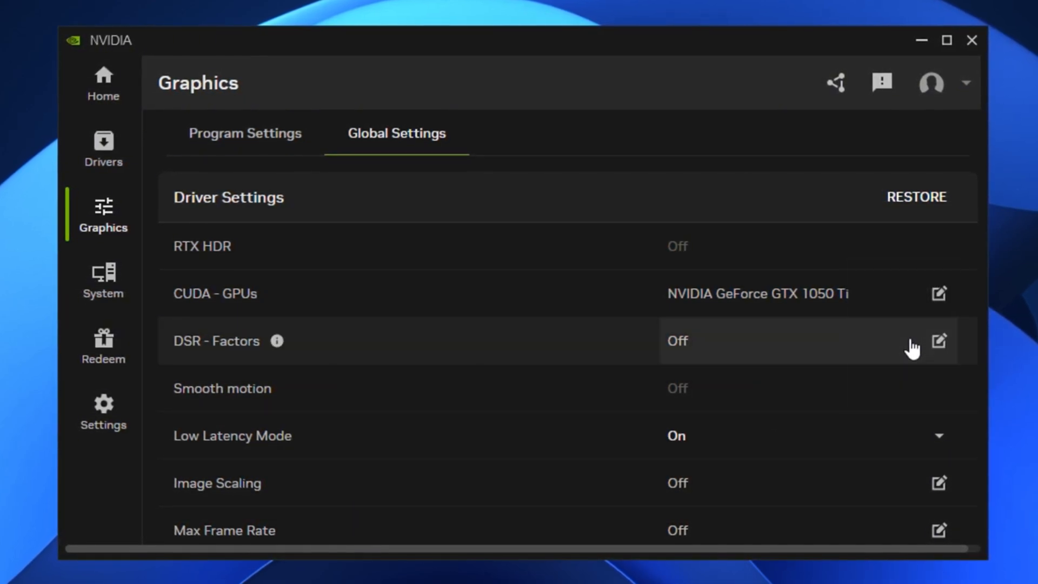
pyautogui.moveTo(761, 449)
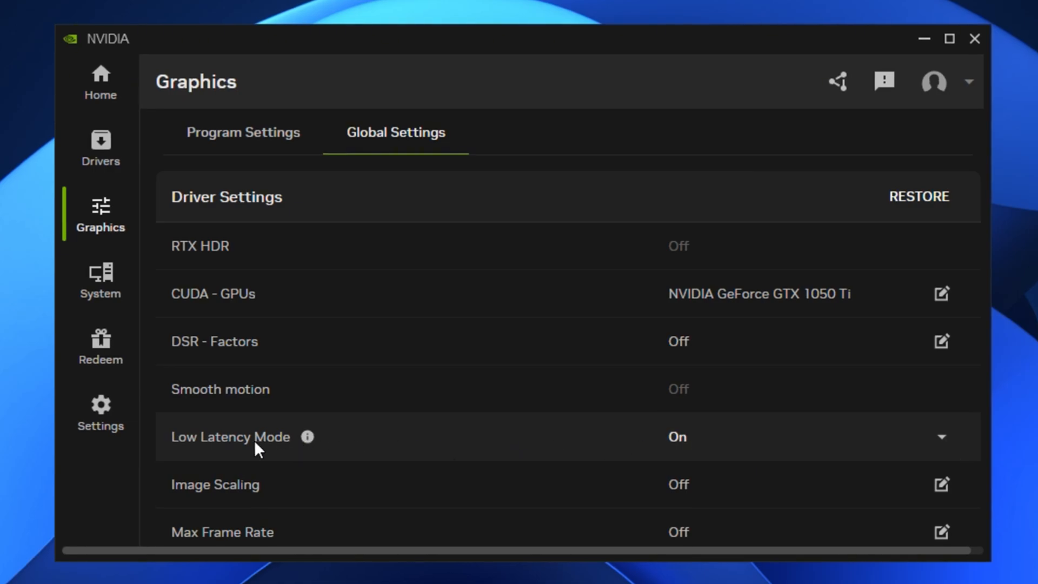
pyautogui.moveTo(337, 448)
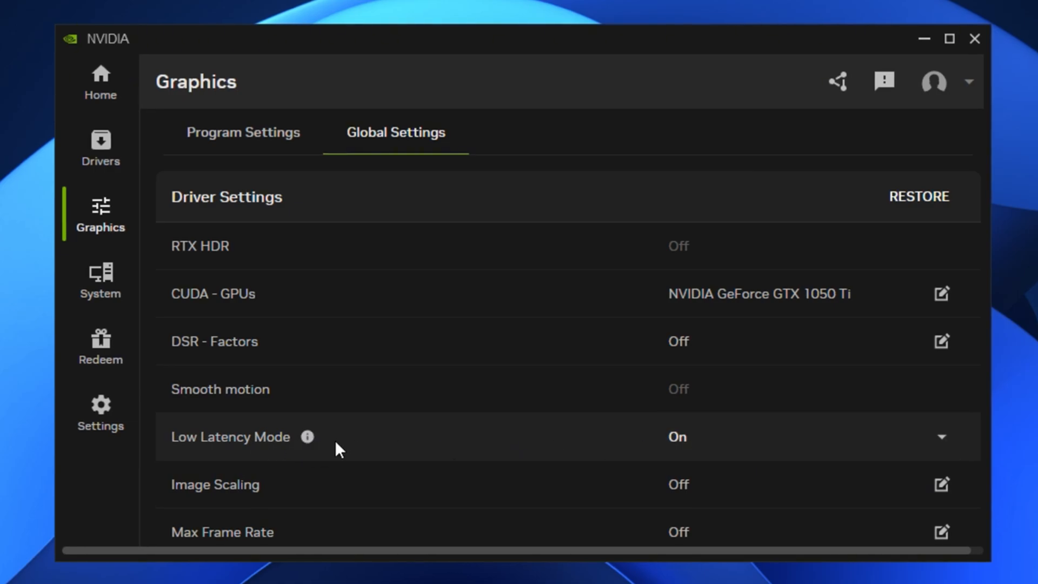
pyautogui.scroll(-3)
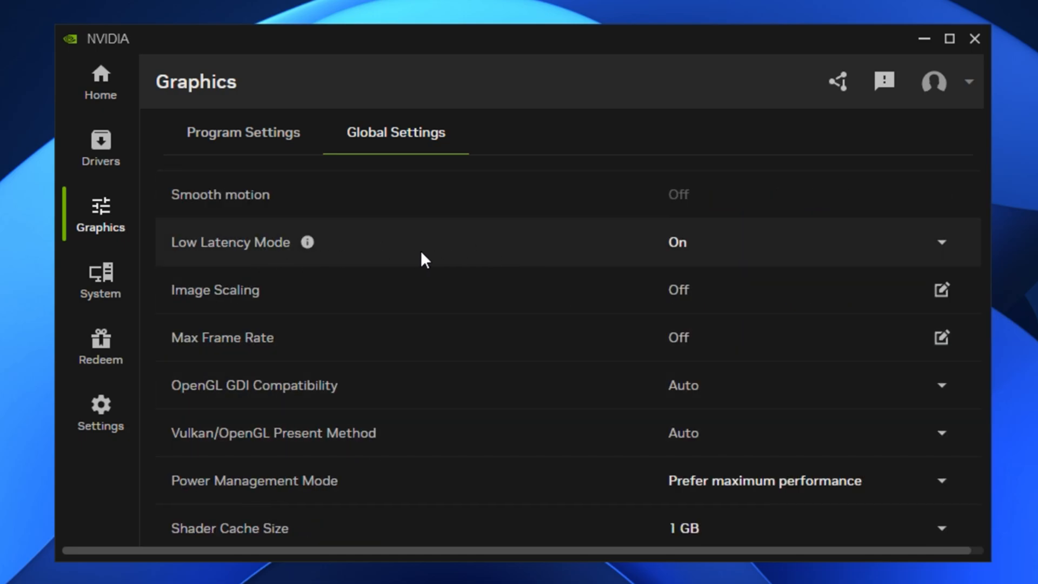
pyautogui.click(941, 242)
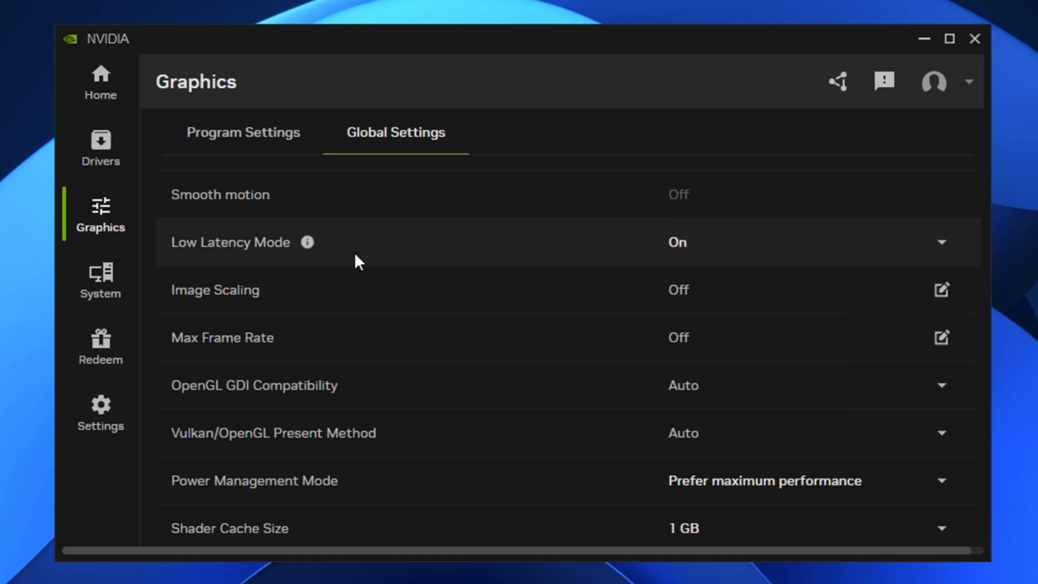
# - Turn global Image Scaling on with 77% render resolution and 50% sharpening and apply it
pyautogui.click(941, 290)
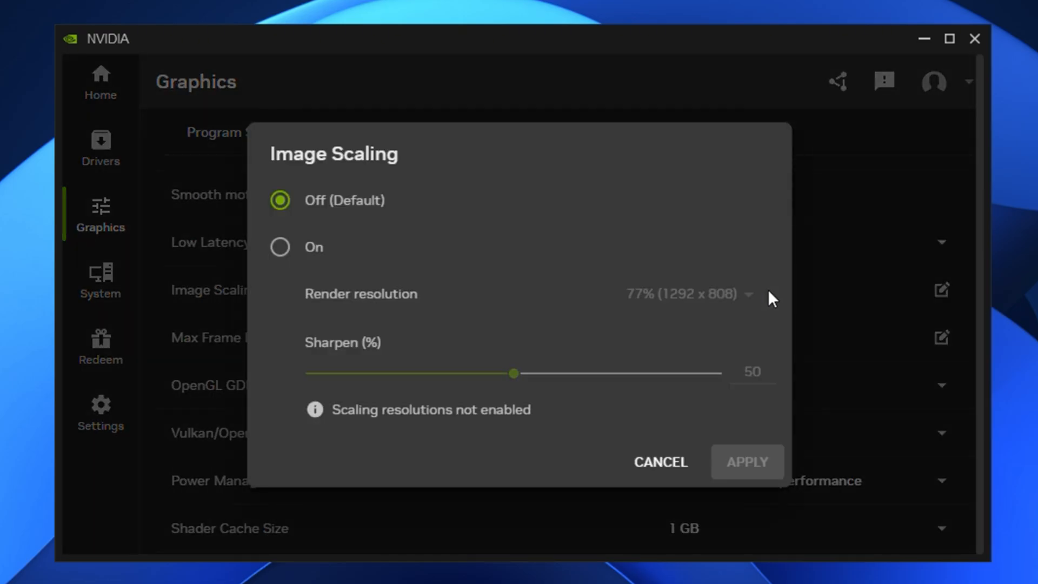
pyautogui.click(279, 246)
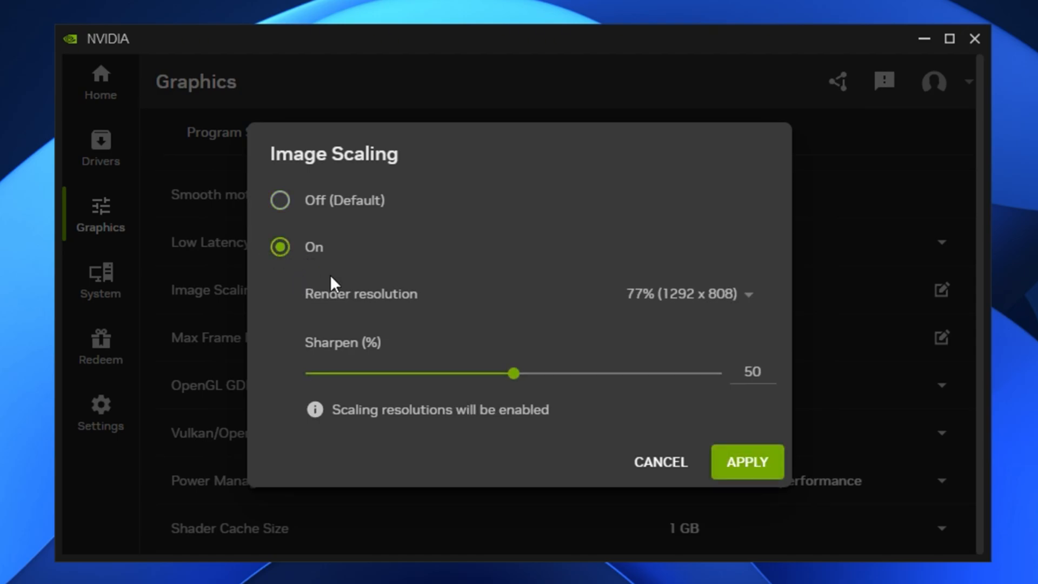
pyautogui.moveTo(374, 277)
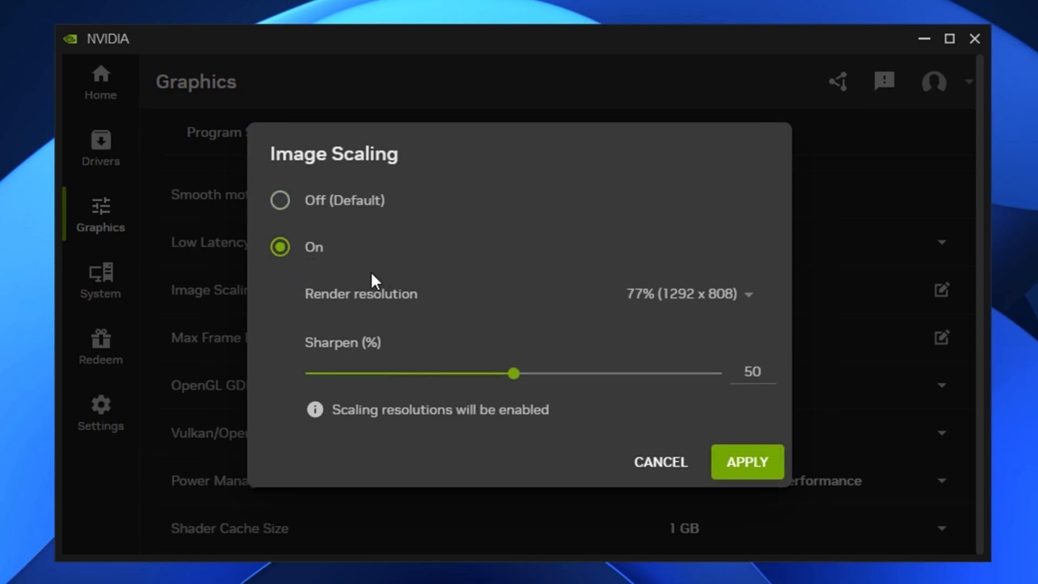
pyautogui.moveTo(384, 305)
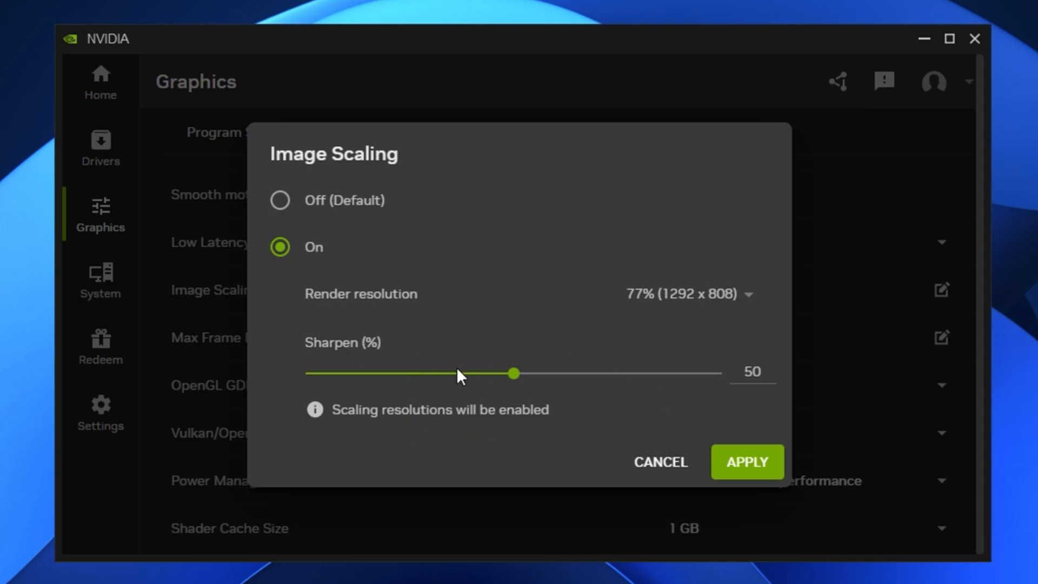
pyautogui.moveTo(472, 356)
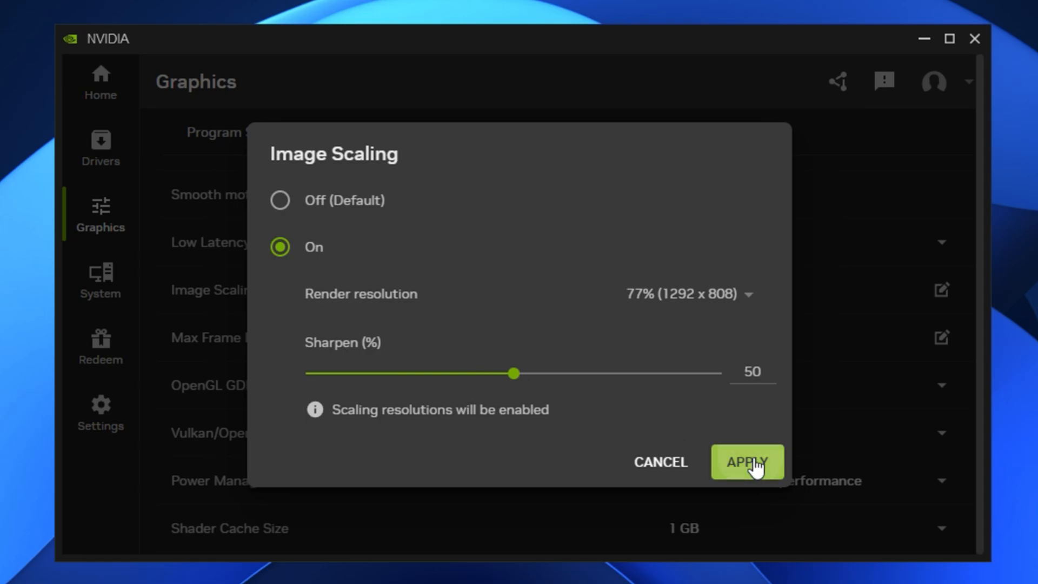
pyautogui.click(747, 462)
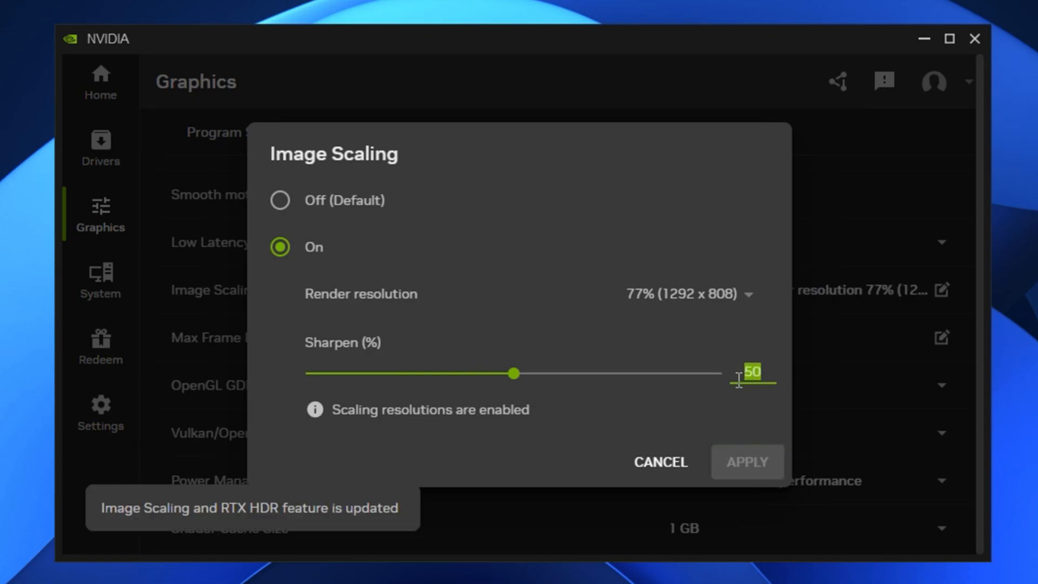
pyautogui.write('25')
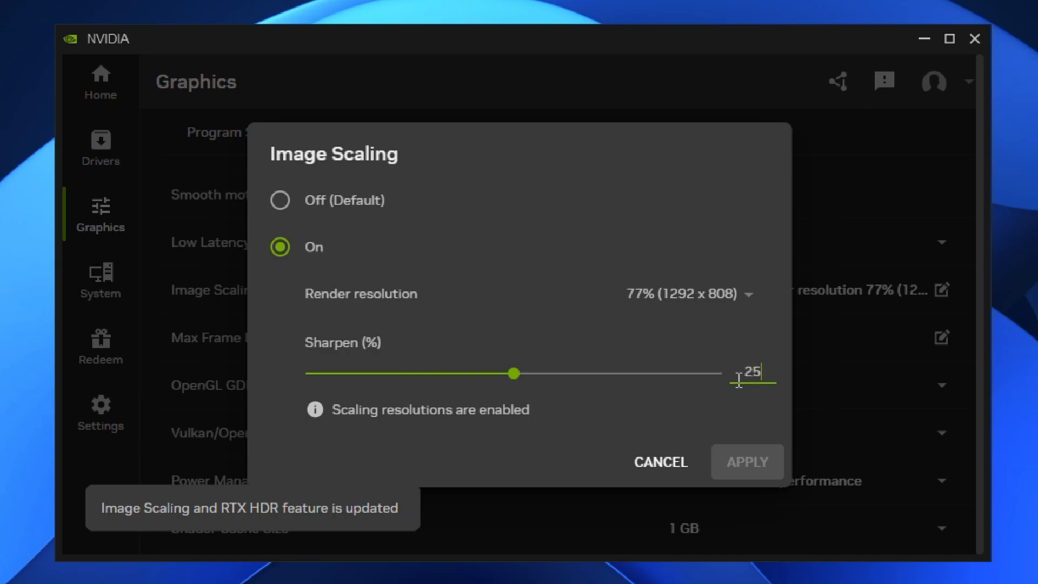
pyautogui.click(746, 462)
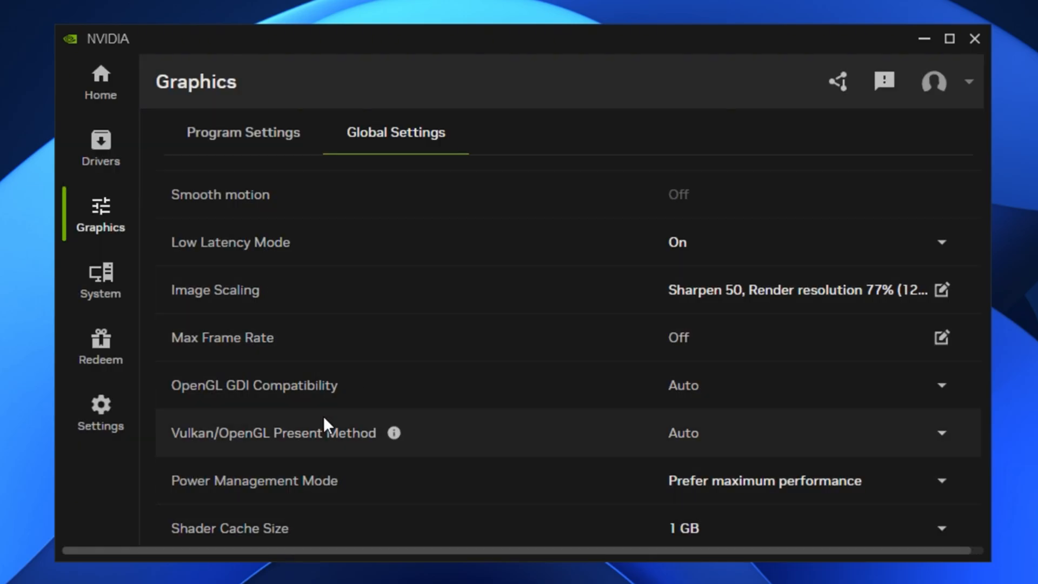
# - Turn on the global Max Frame Rate cap at 58 FPS and apply it
pyautogui.click(941, 337)
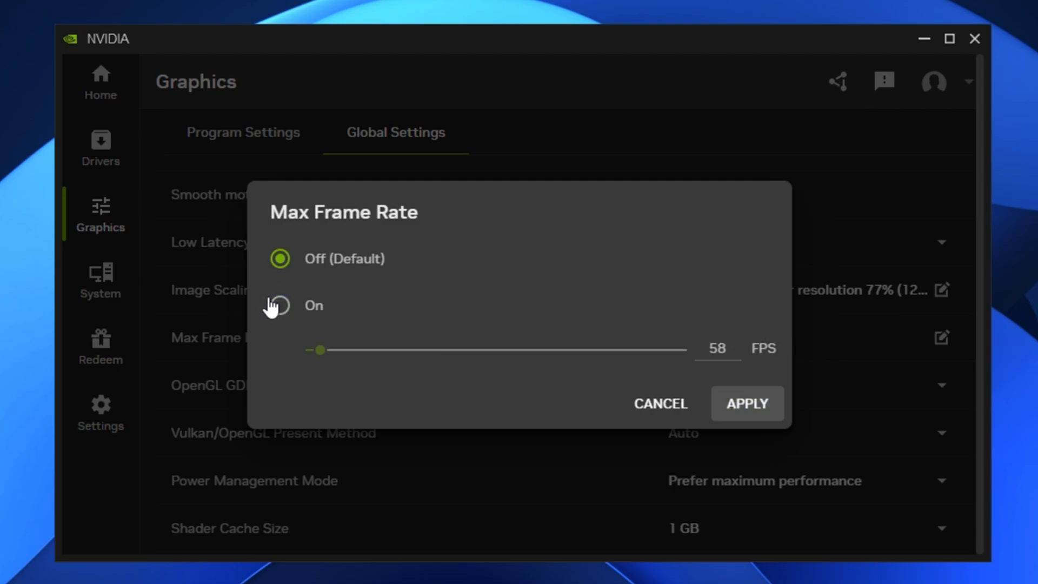
pyautogui.click(279, 305)
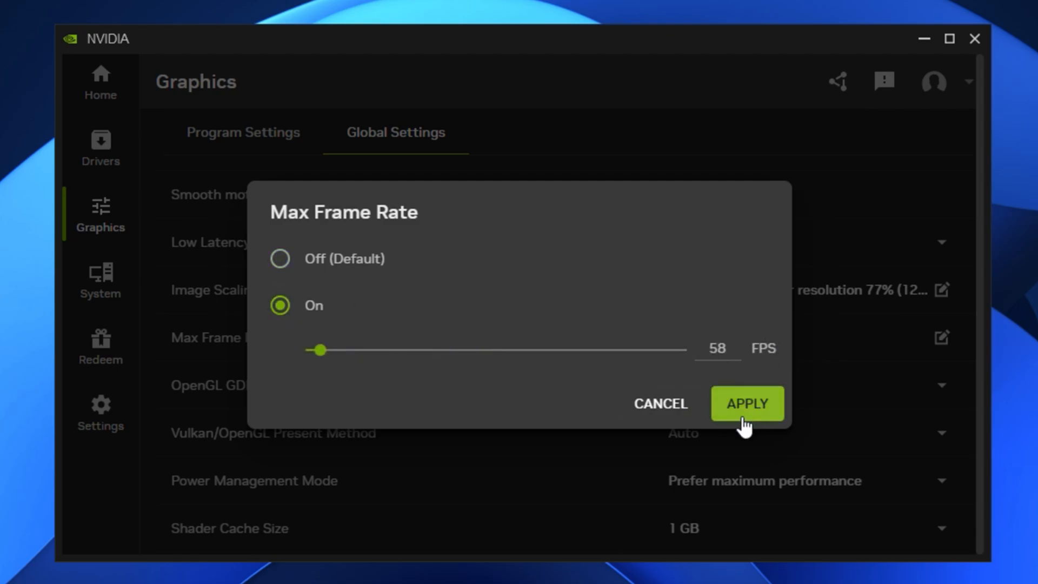
pyautogui.click(748, 403)
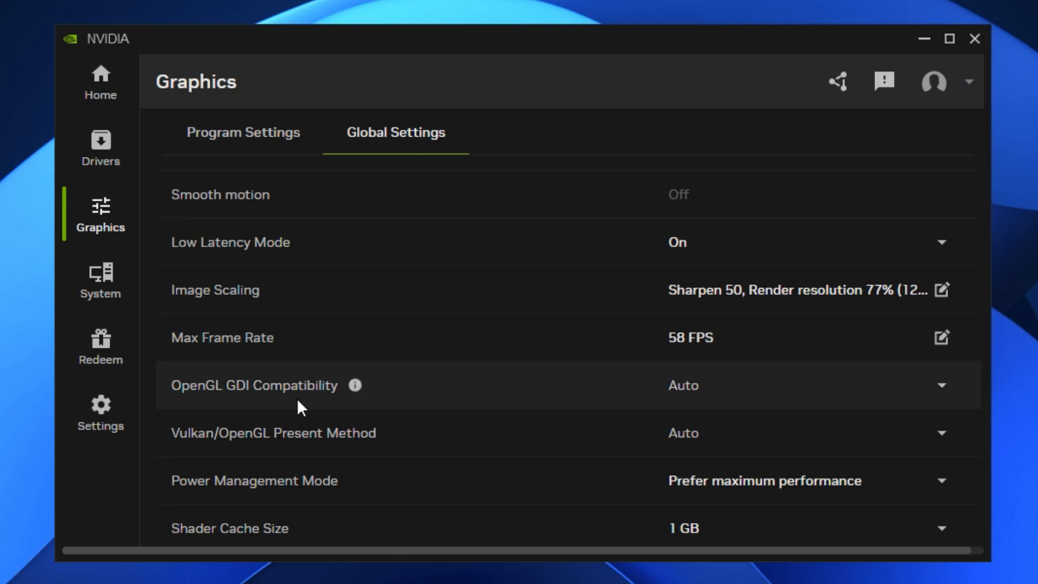
pyautogui.moveTo(250, 401)
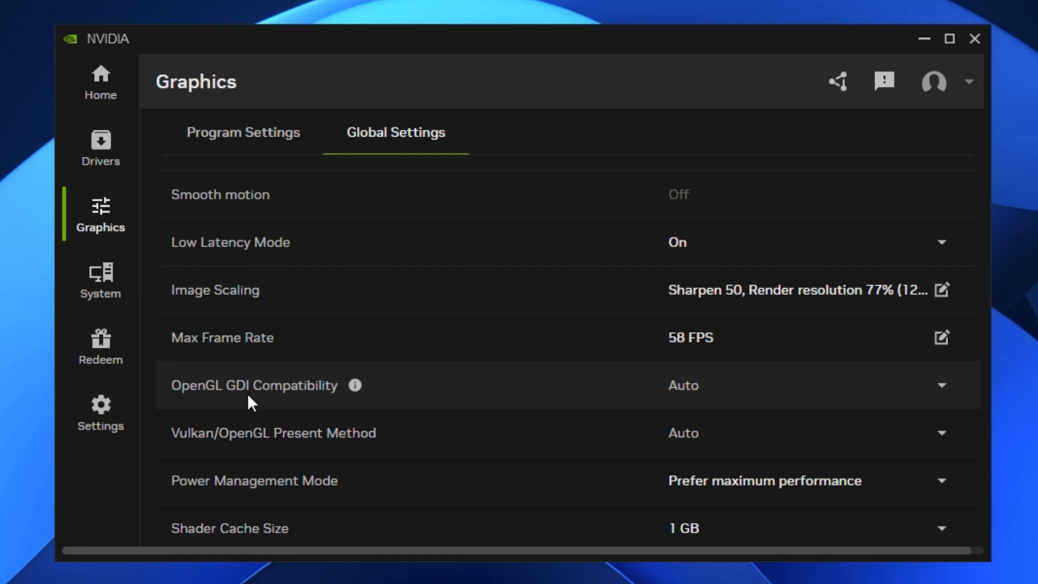
pyautogui.click(940, 385)
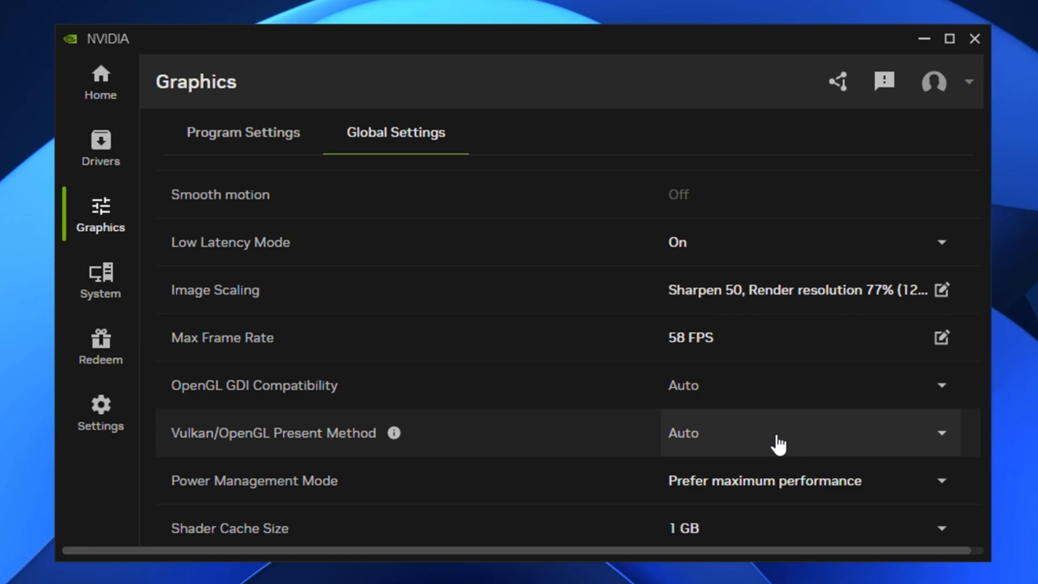
pyautogui.moveTo(721, 450)
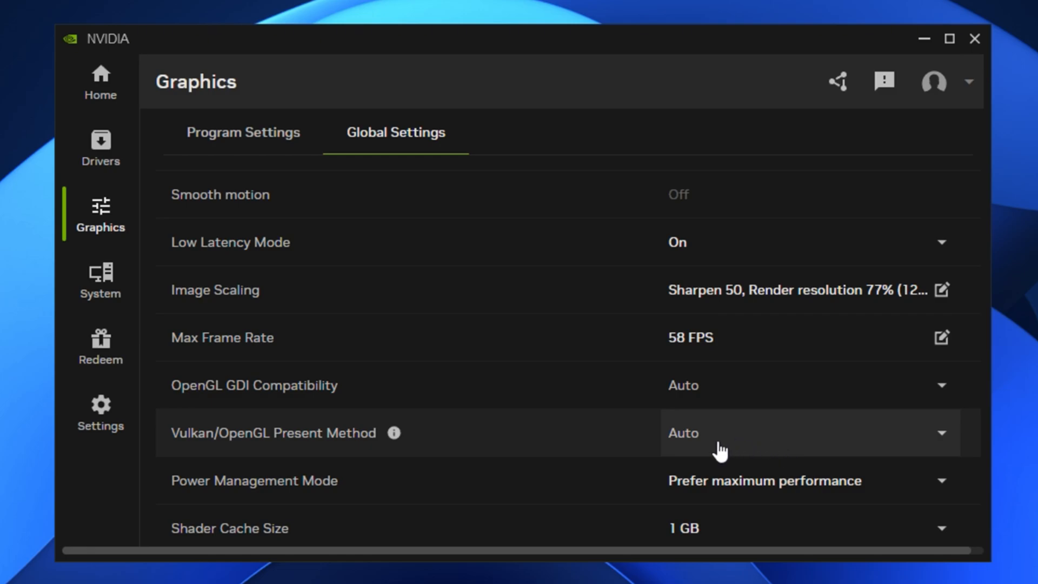
pyautogui.moveTo(305, 482)
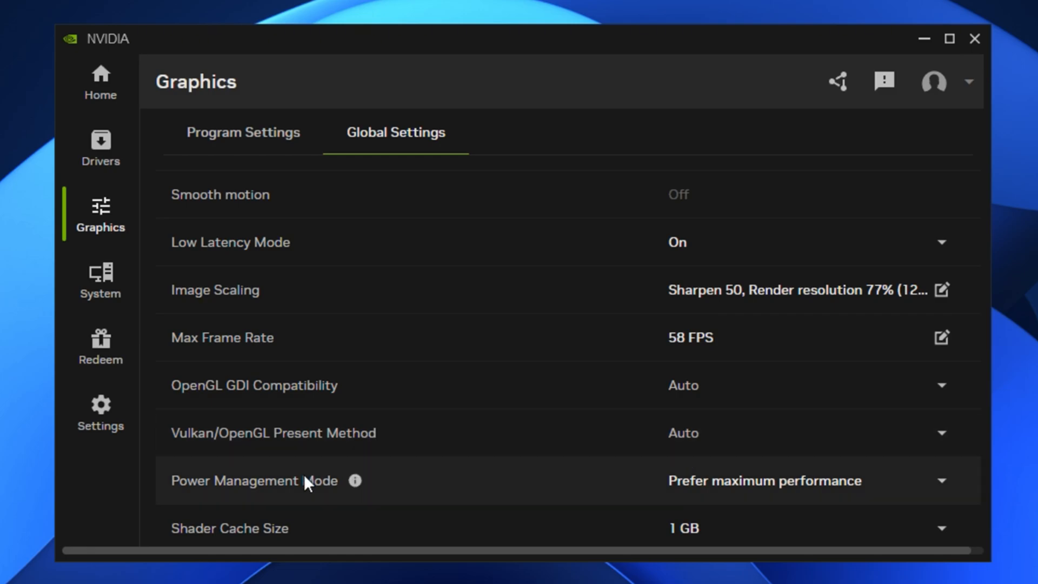
# - Keep Power Management Mode at Prefer maximum performance and show the Negative LOD Bias choices
pyautogui.click(941, 480)
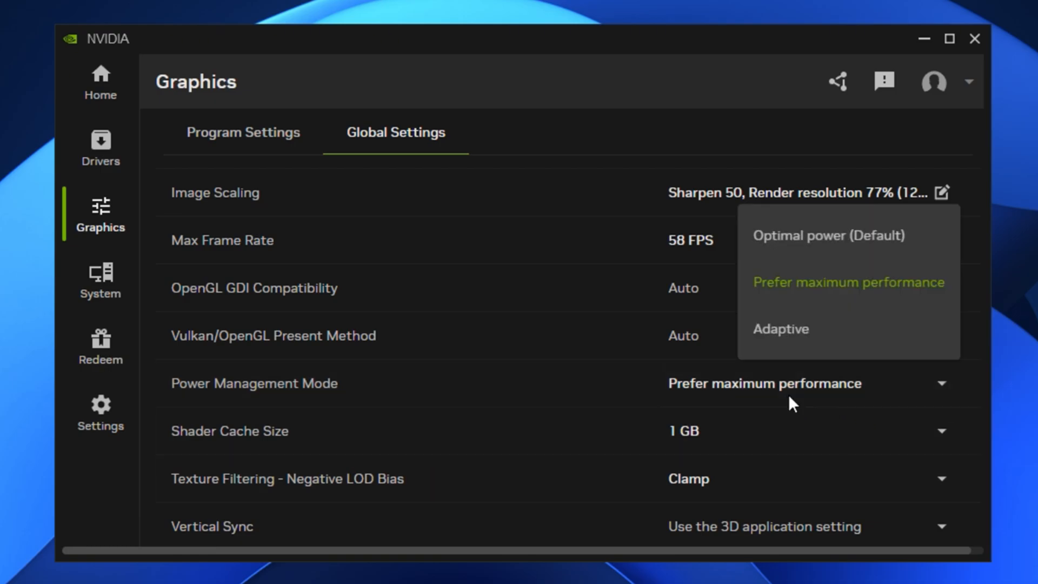
pyautogui.moveTo(836, 297)
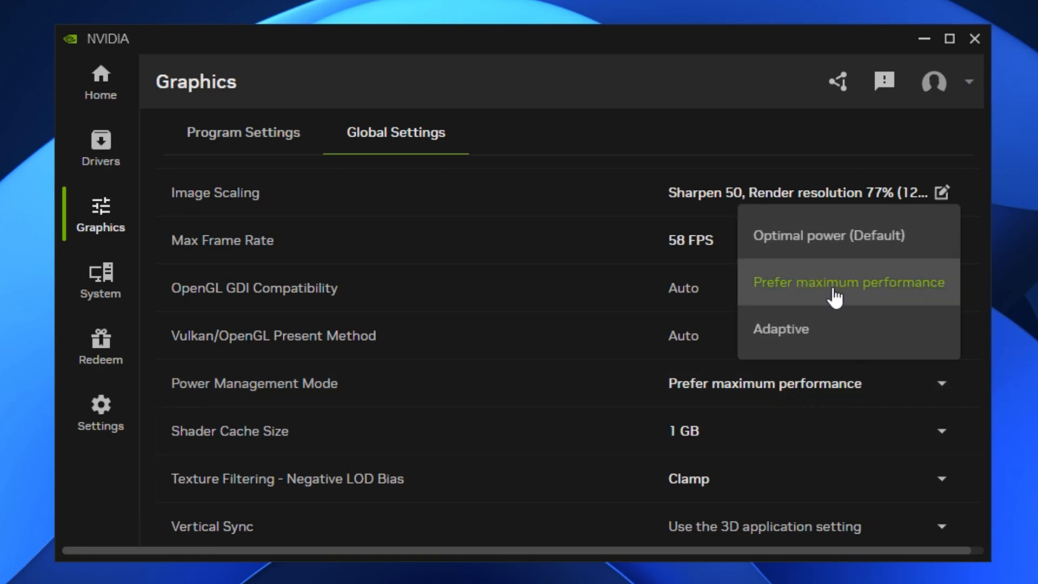
pyautogui.click(848, 282)
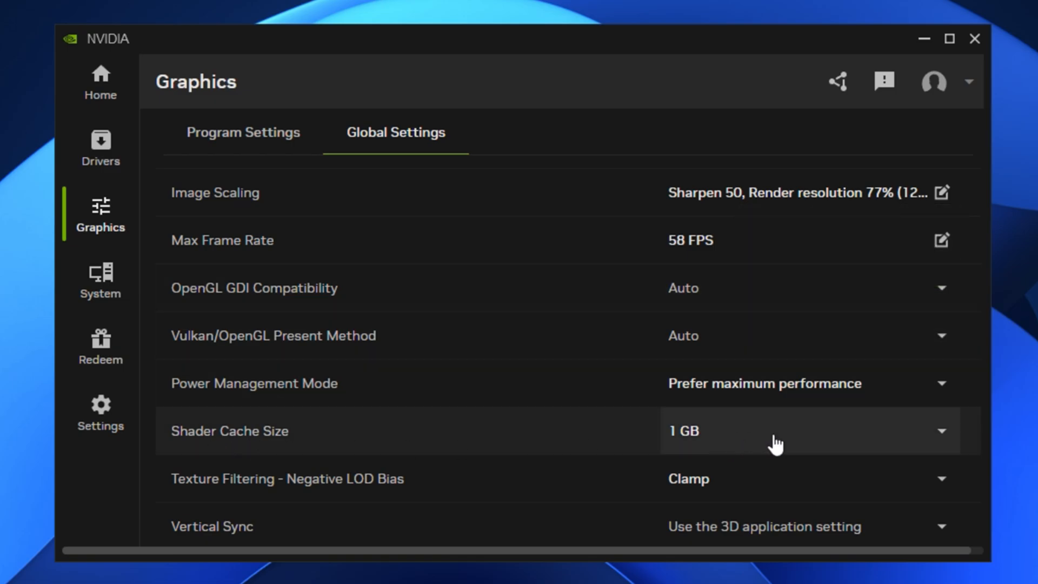
pyautogui.click(938, 431)
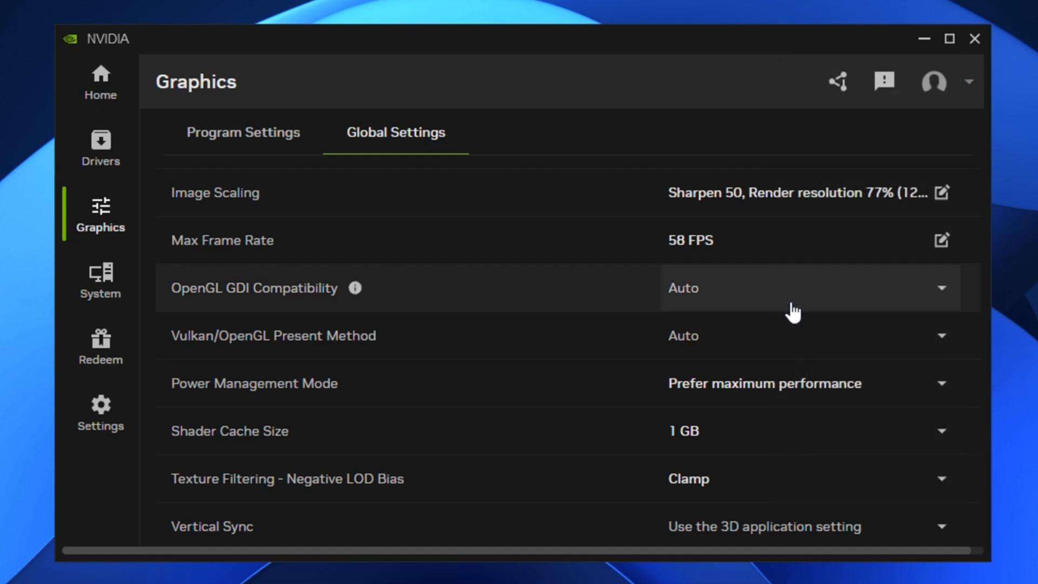
pyautogui.moveTo(725, 447)
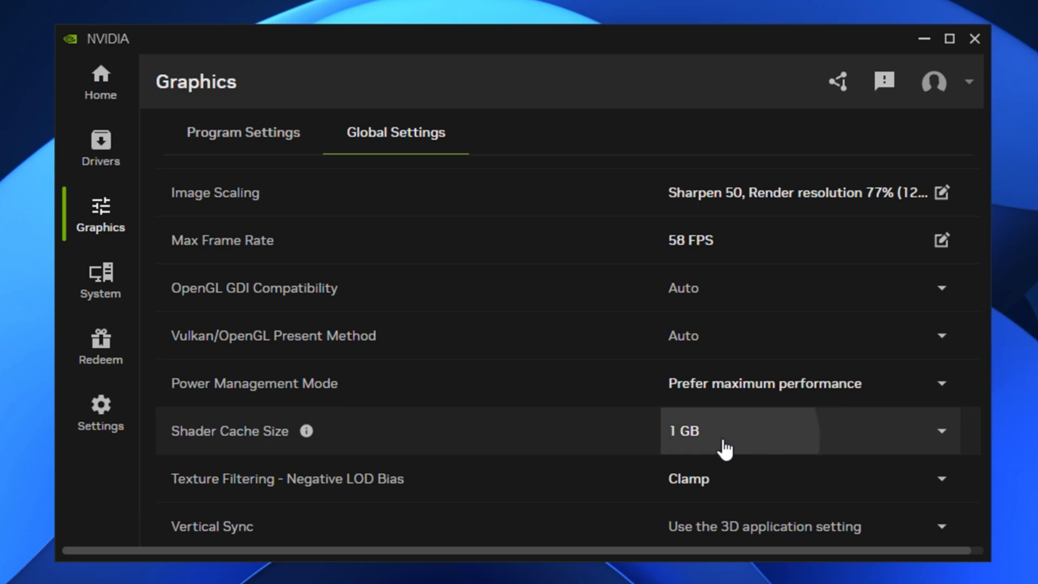
pyautogui.moveTo(455, 471)
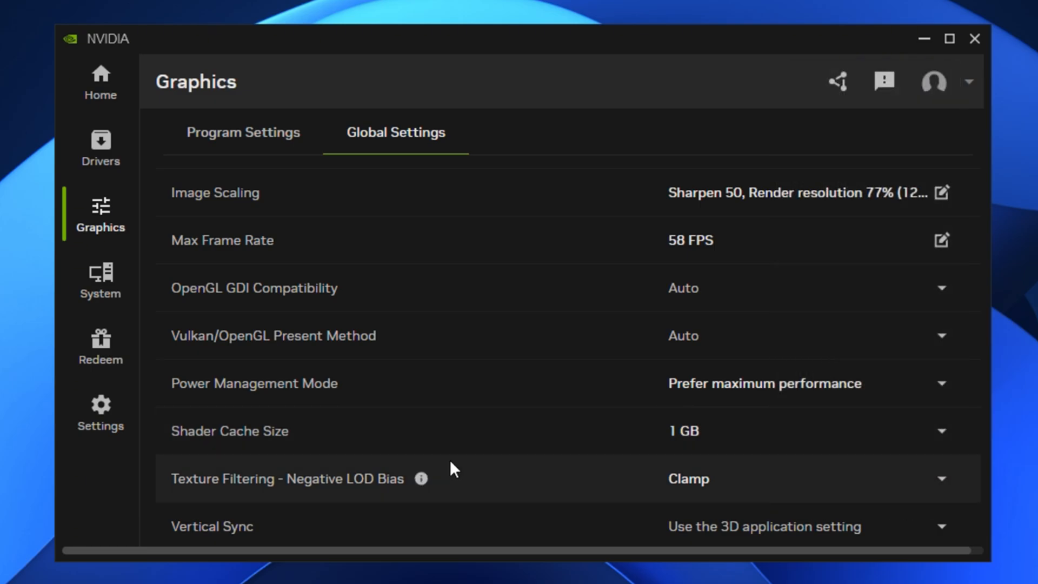
pyautogui.click(940, 479)
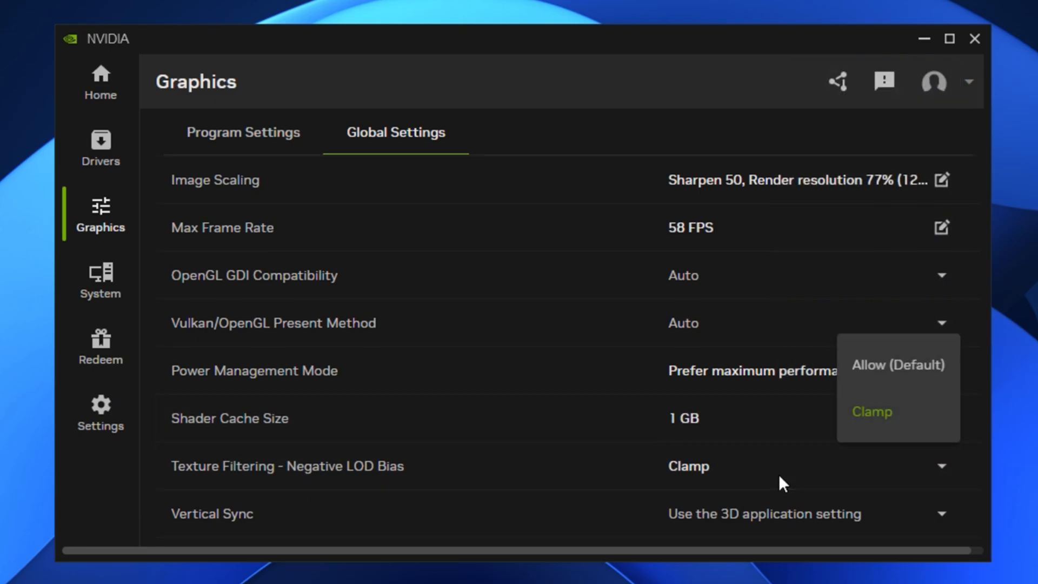
pyautogui.moveTo(880, 371)
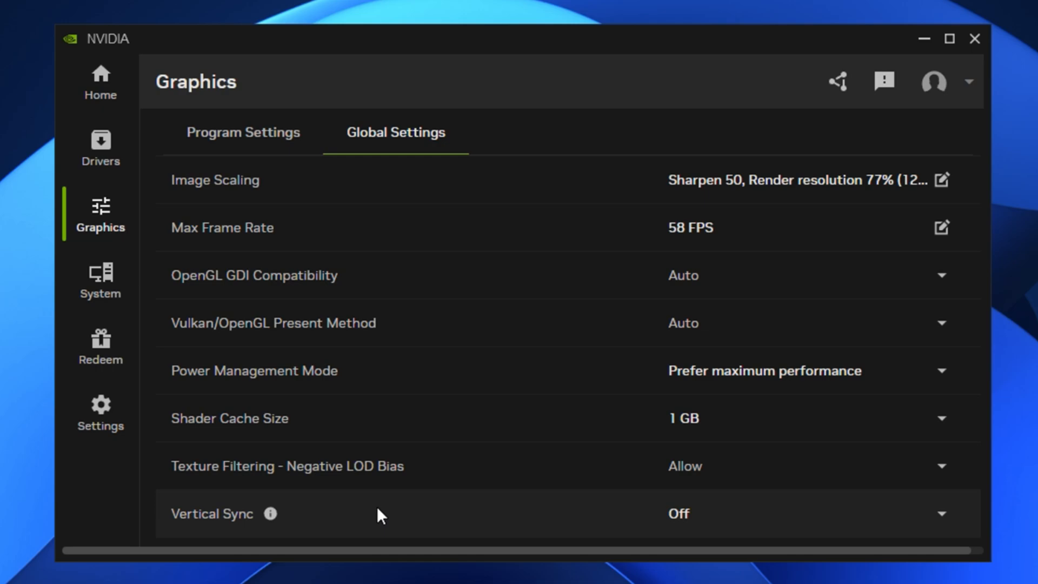
pyautogui.moveTo(594, 243)
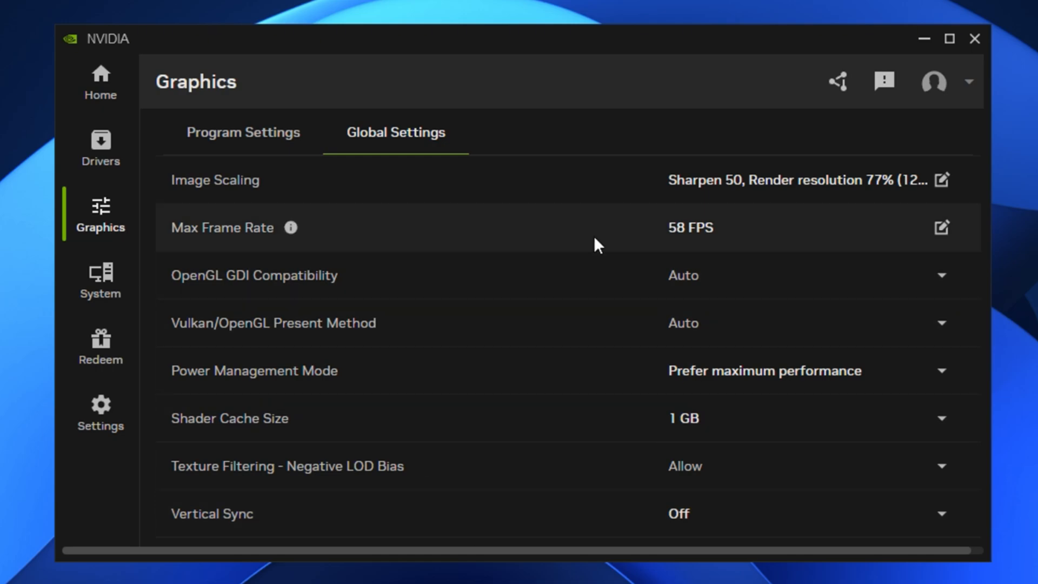
pyautogui.moveTo(520, 390)
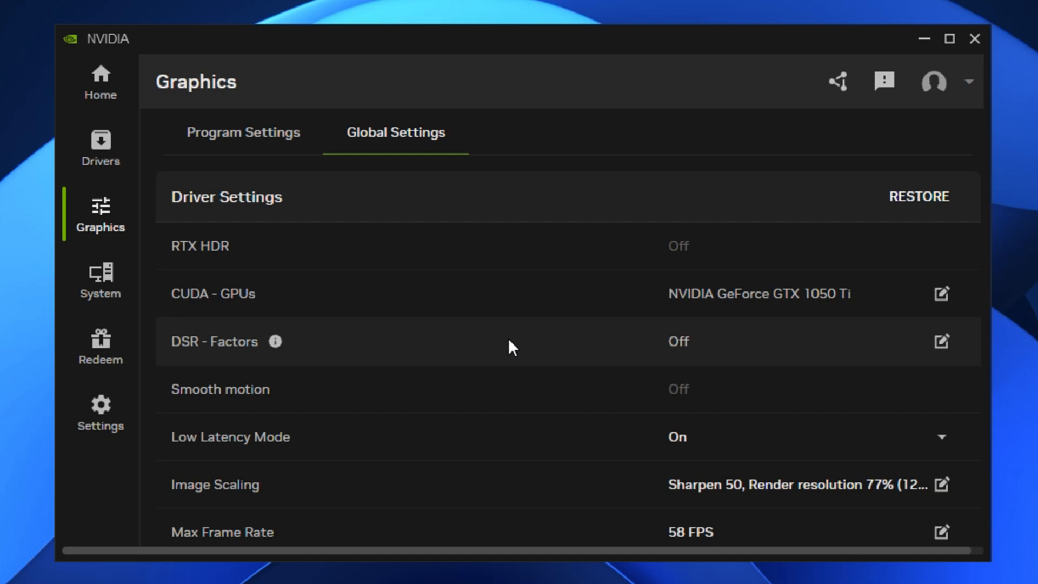
pyautogui.moveTo(506, 395)
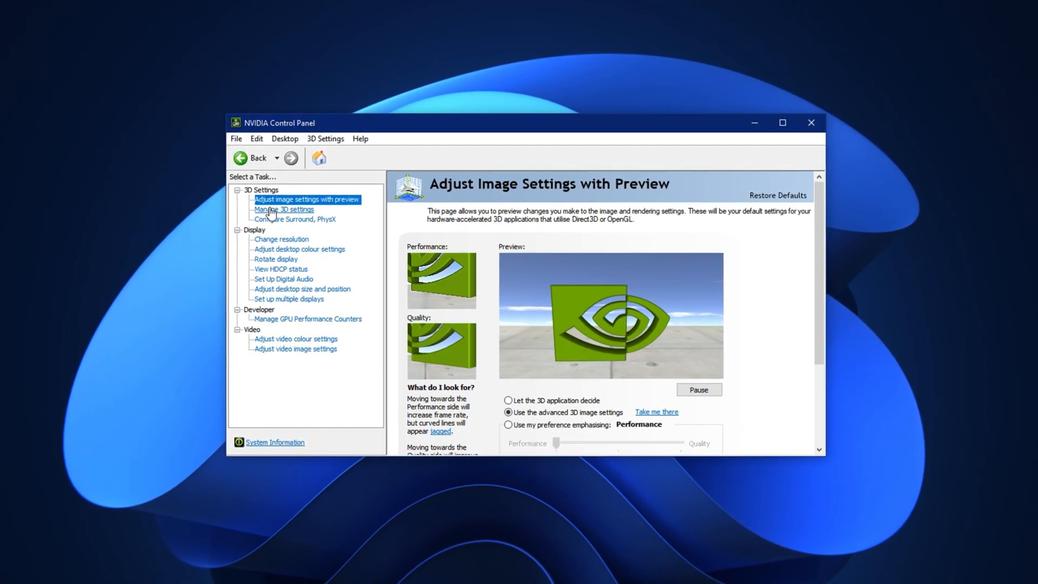
# - Show Manage 3D Settings' global list and select the Triple buffering setting
pyautogui.click(282, 209)
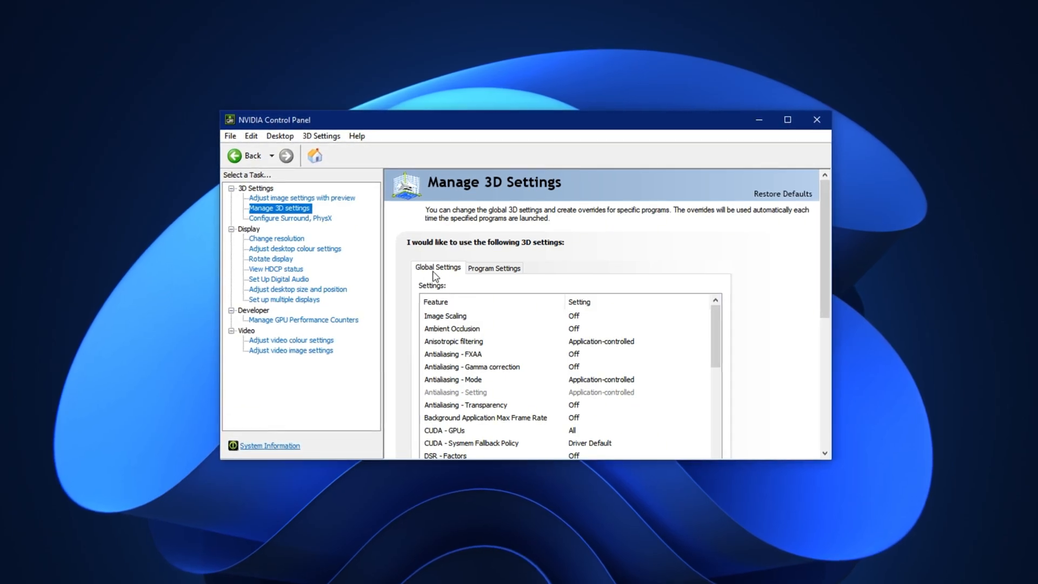
pyautogui.scroll(-3)
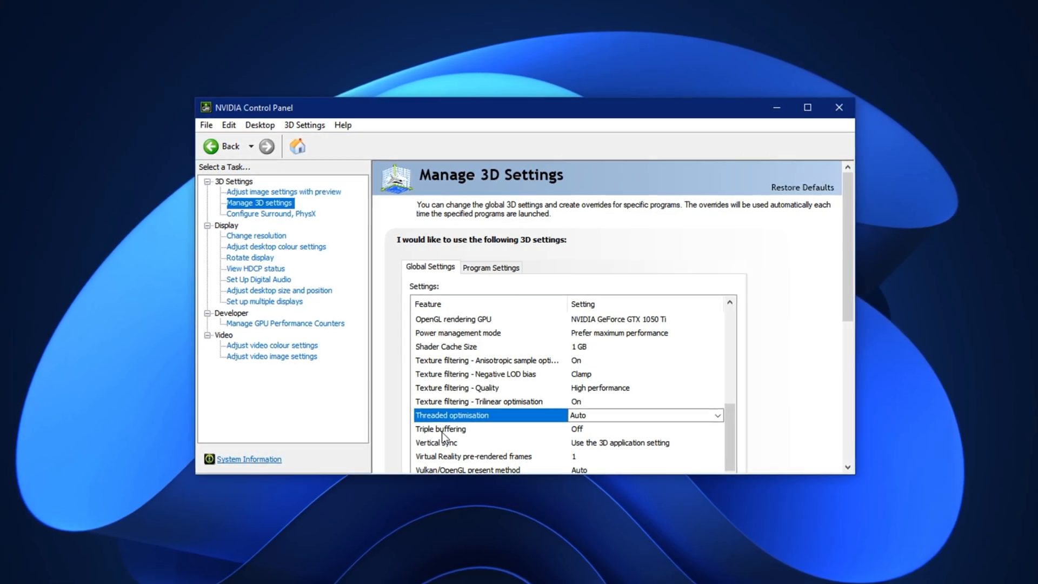
pyautogui.click(440, 429)
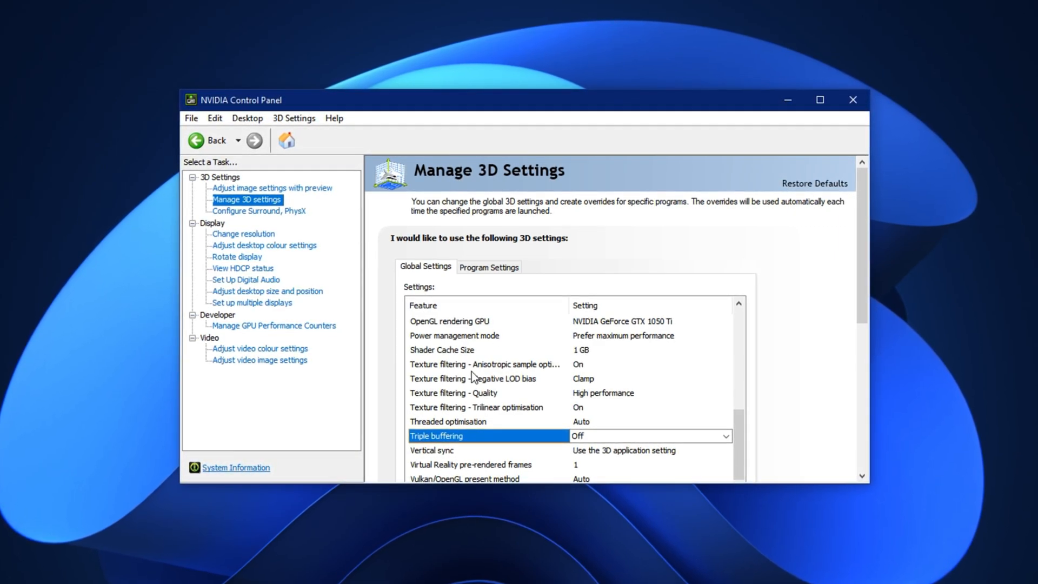
# - Set global Texture filtering - Quality to High performance, then go to Change Resolution
pyautogui.click(484, 364)
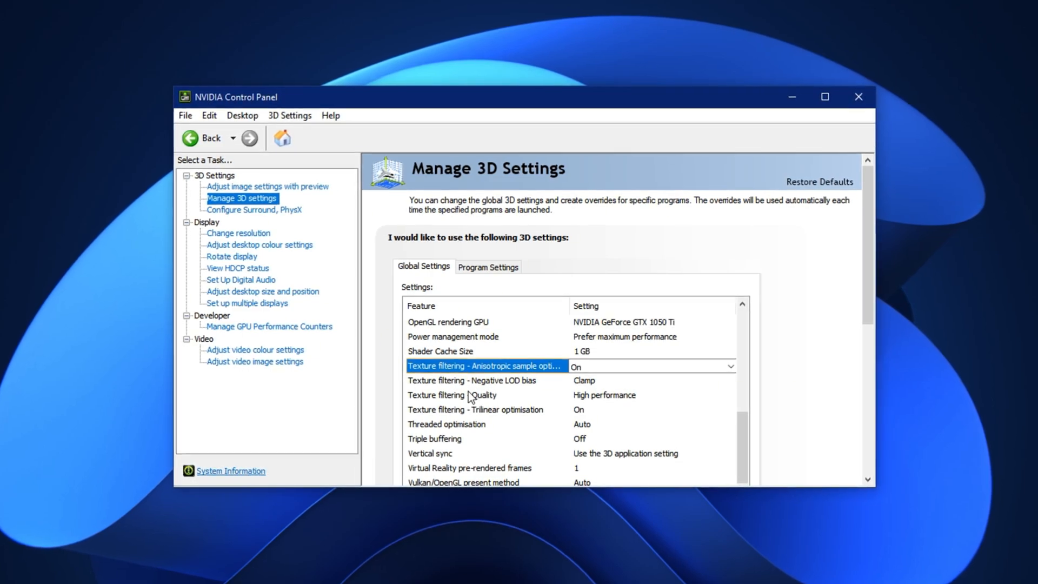
pyautogui.click(452, 396)
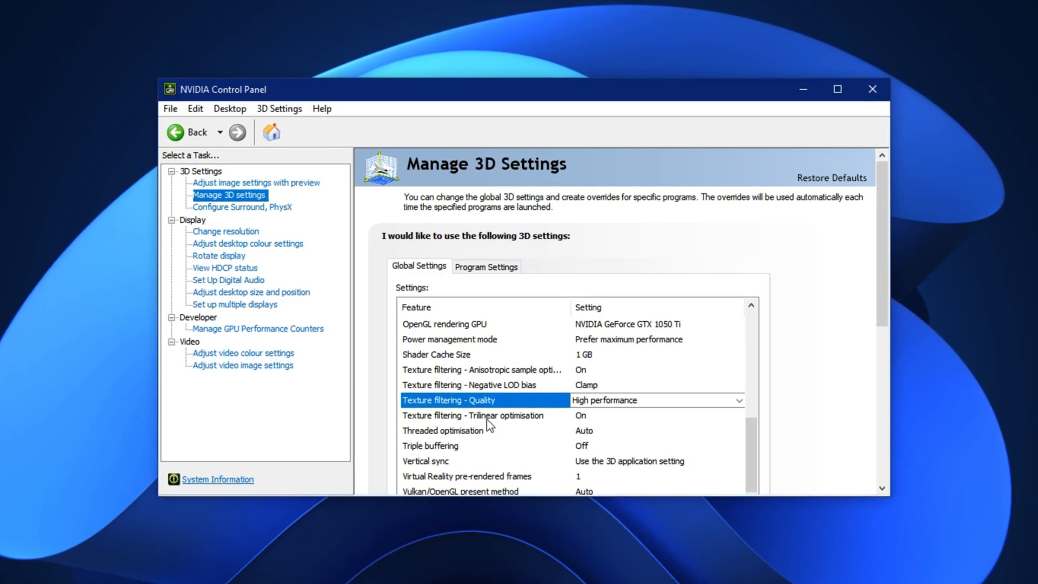
pyautogui.click(473, 415)
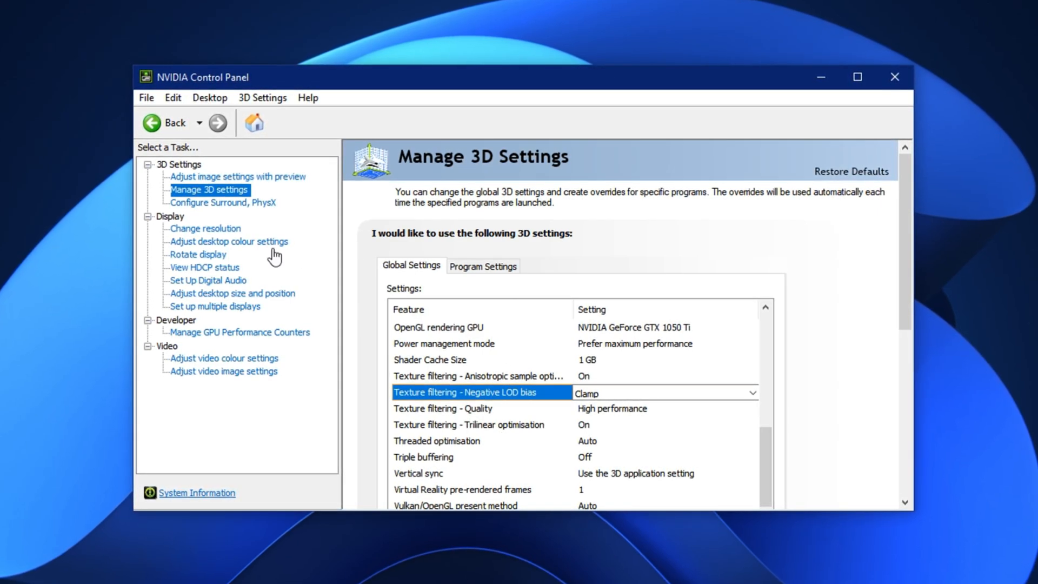
pyautogui.click(204, 228)
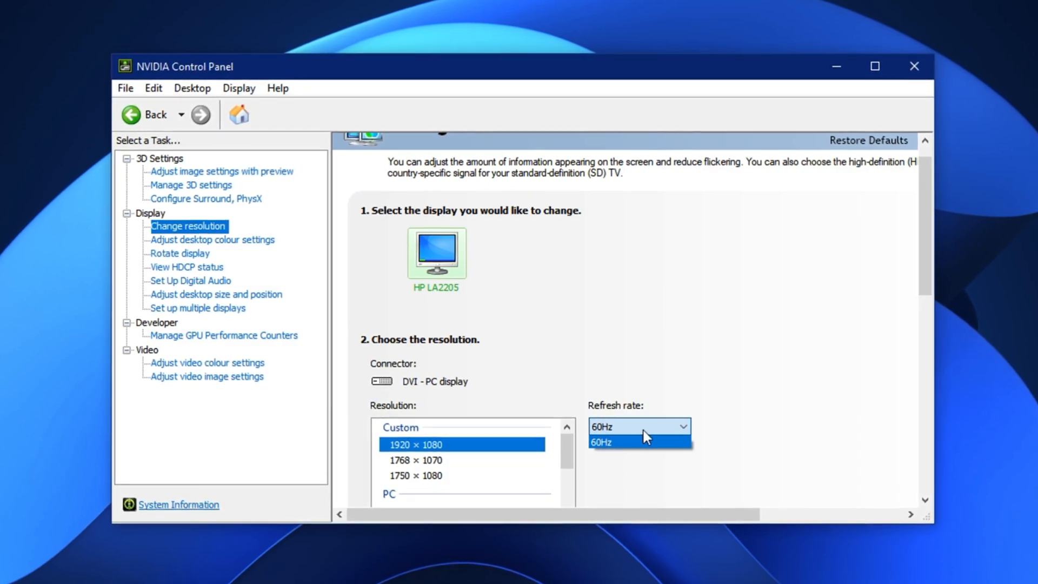
# - Keep the display at 1920 × 1080 with a 60Hz refresh rate
pyautogui.click(639, 442)
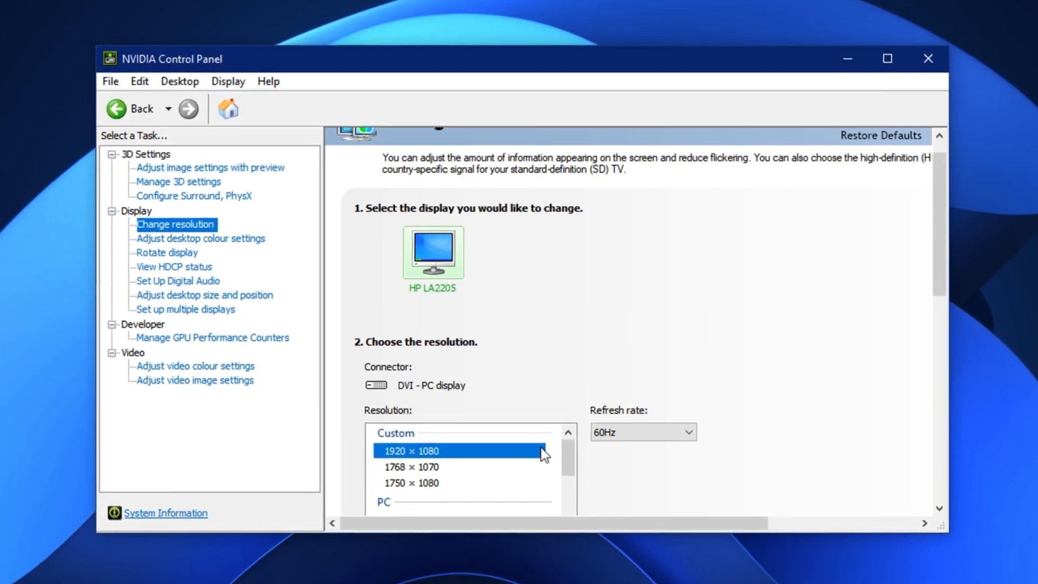
pyautogui.click(205, 295)
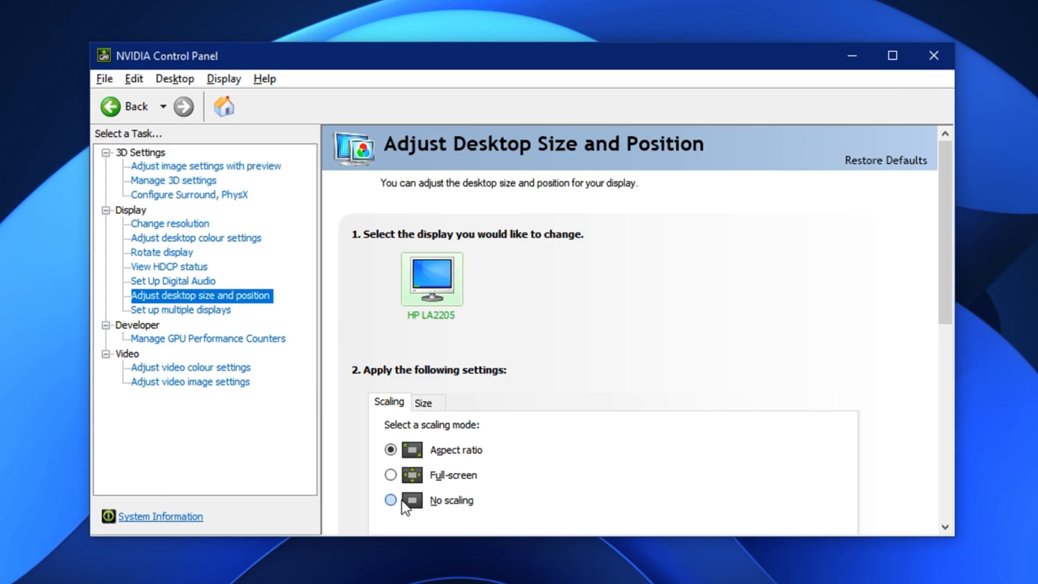
# - Choose No scaling performed on the GPU and untick overriding the scaling mode games set
pyautogui.click(391, 500)
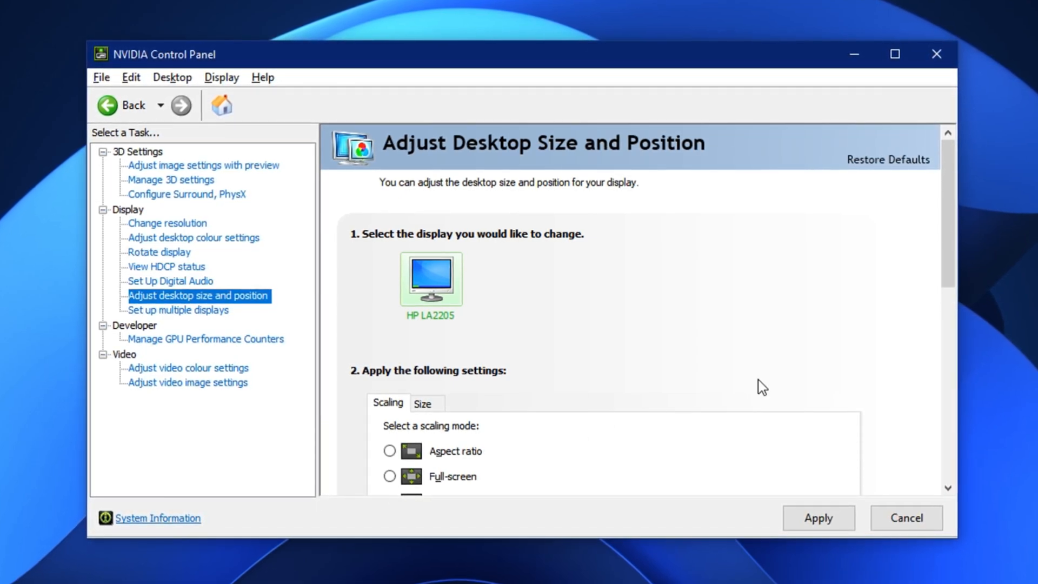
pyautogui.scroll(-3)
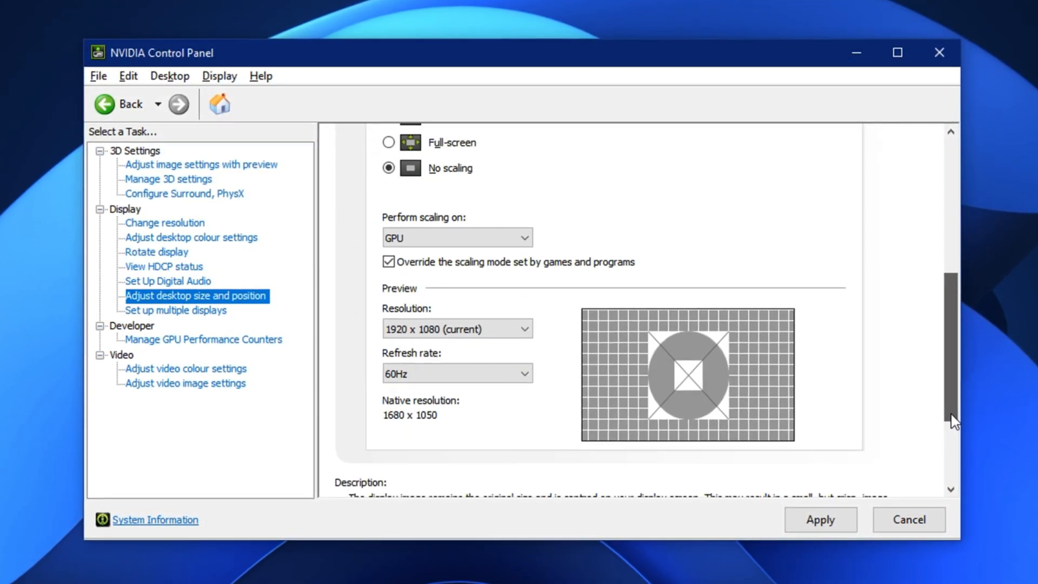
pyautogui.click(455, 237)
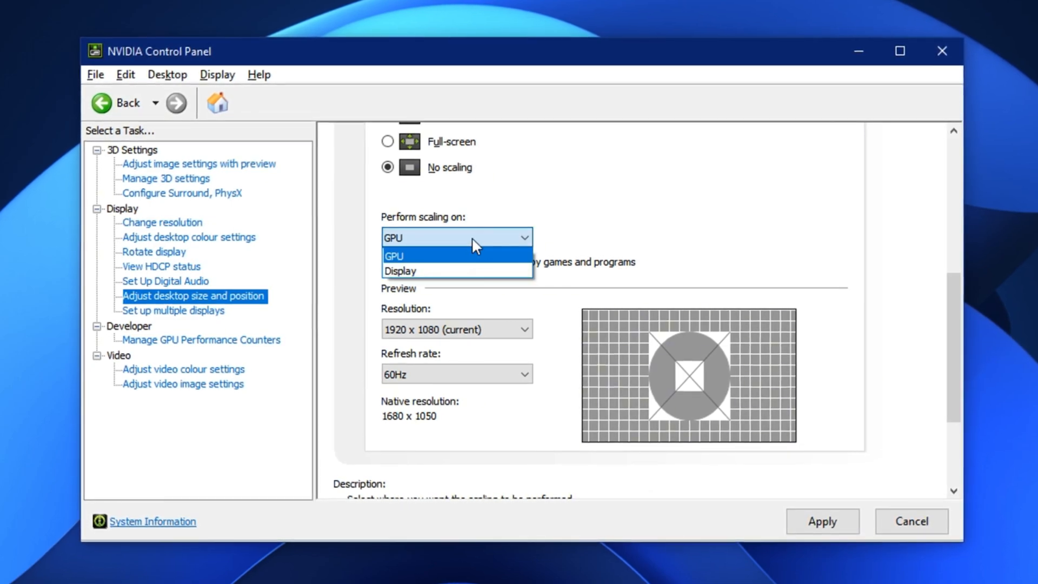
pyautogui.click(394, 255)
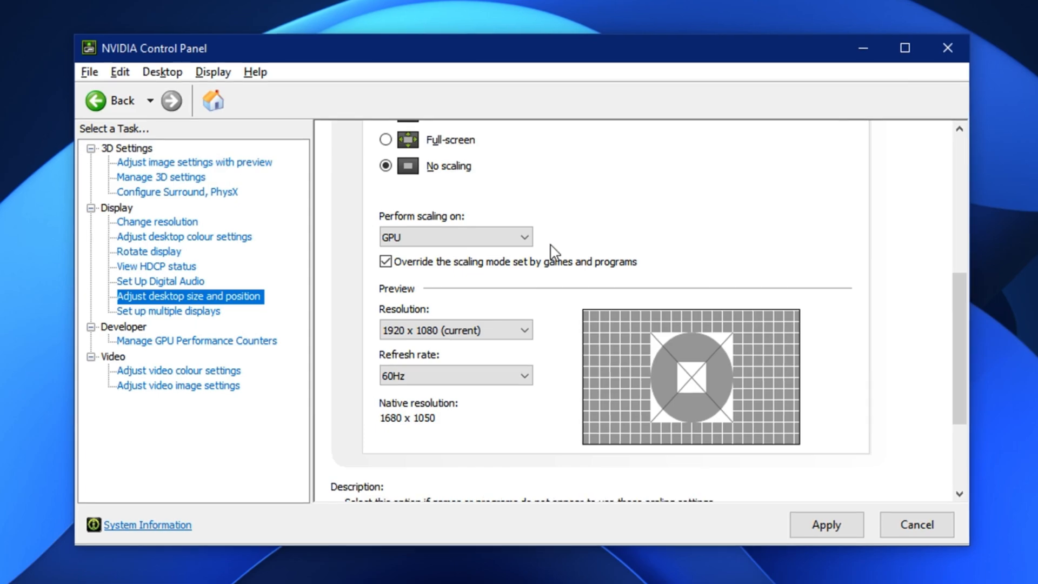
pyautogui.click(455, 237)
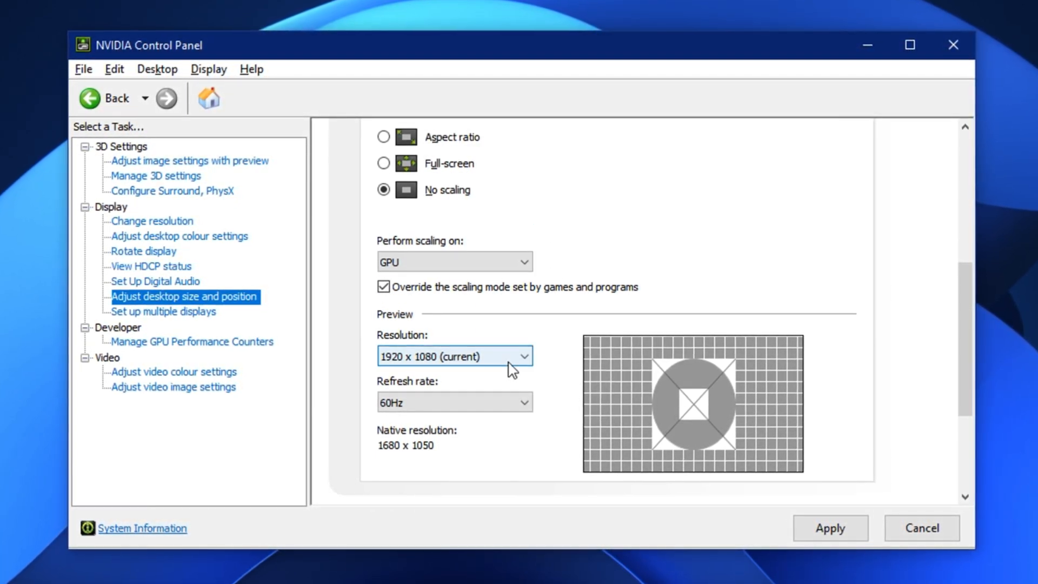
pyautogui.scroll(3)
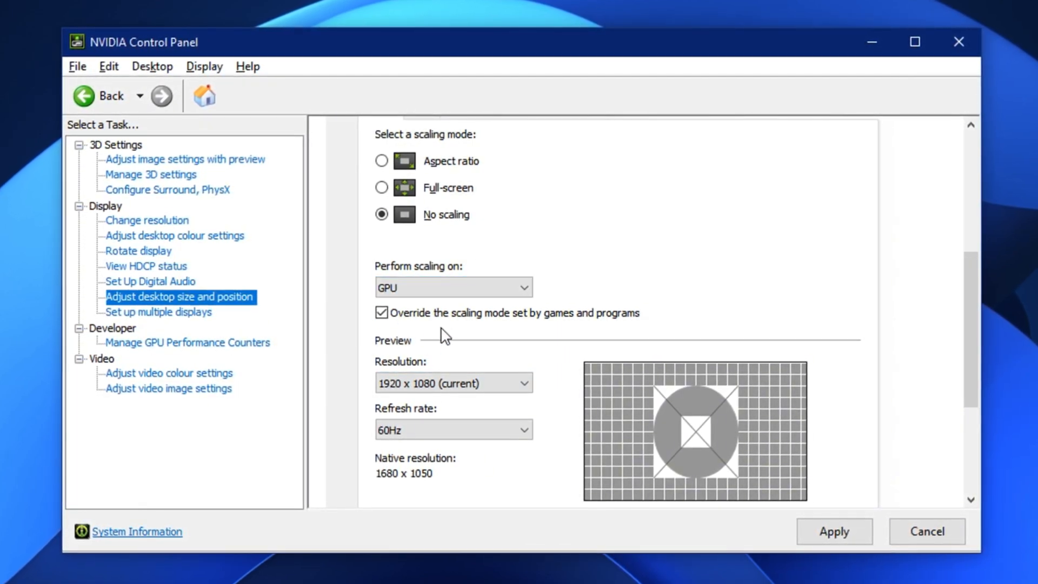
pyautogui.click(382, 312)
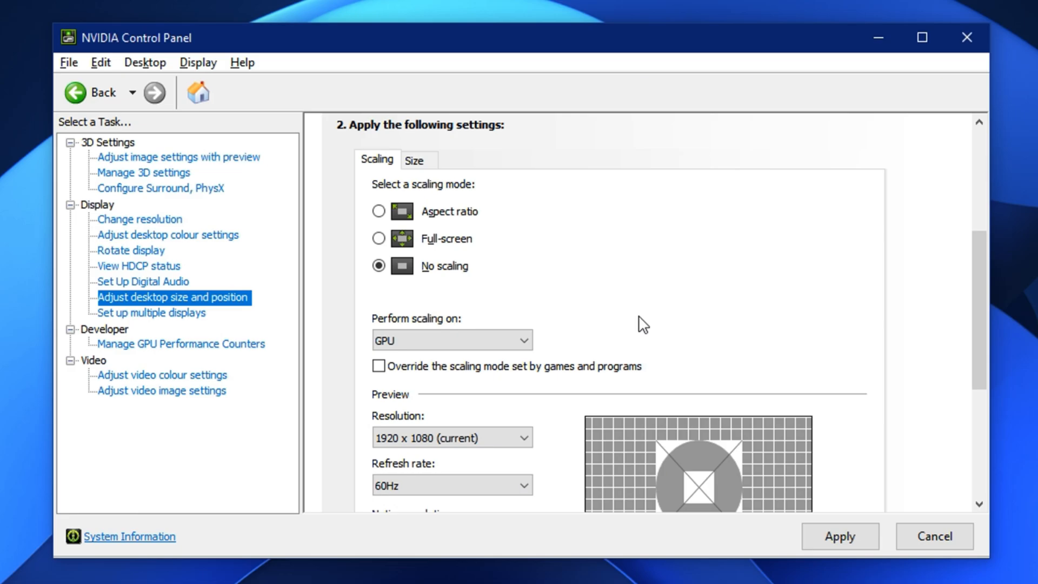
pyautogui.moveTo(639, 363)
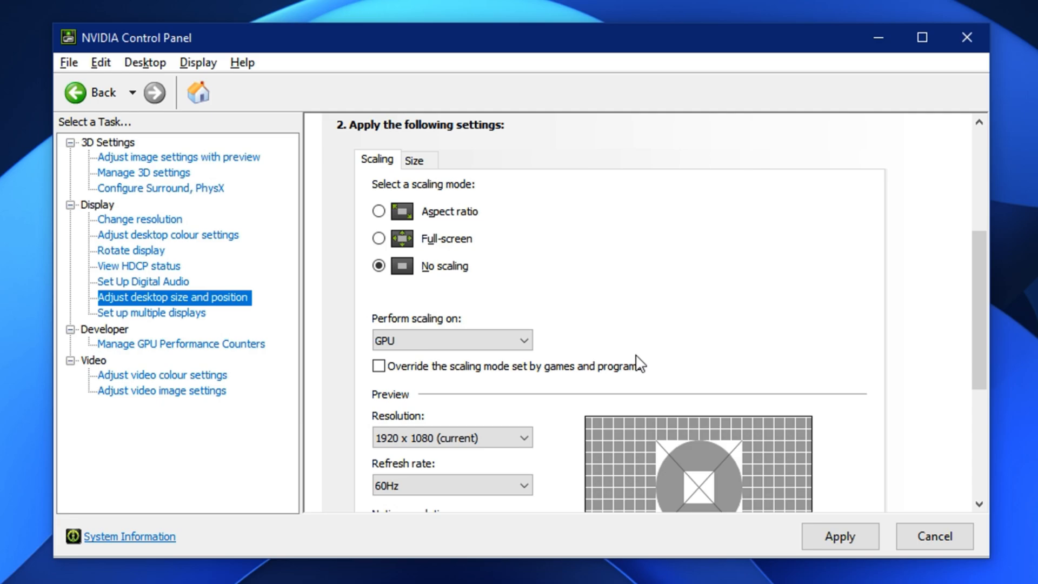
pyautogui.moveTo(611, 350)
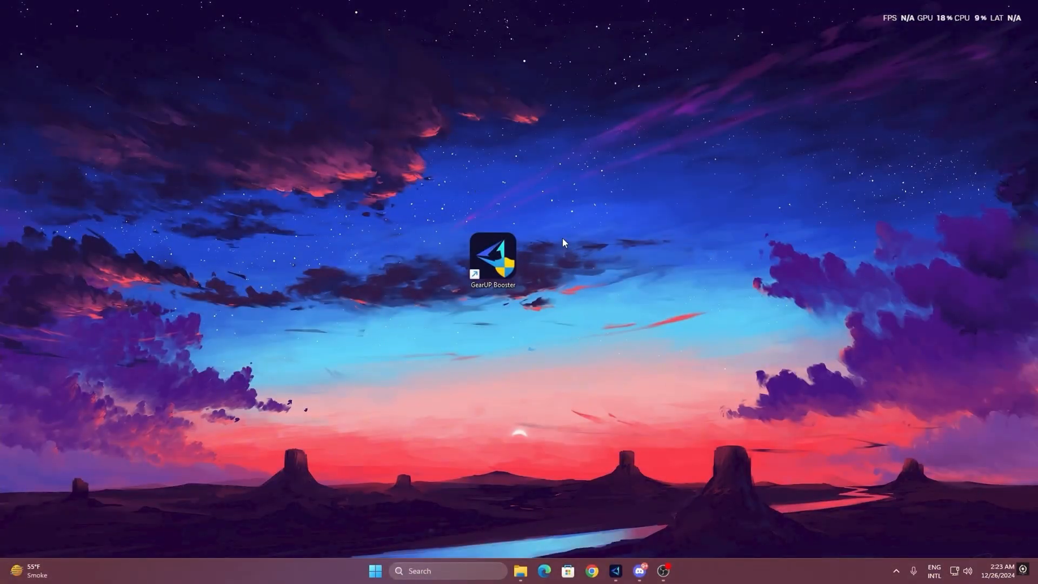
pyautogui.moveTo(494, 264)
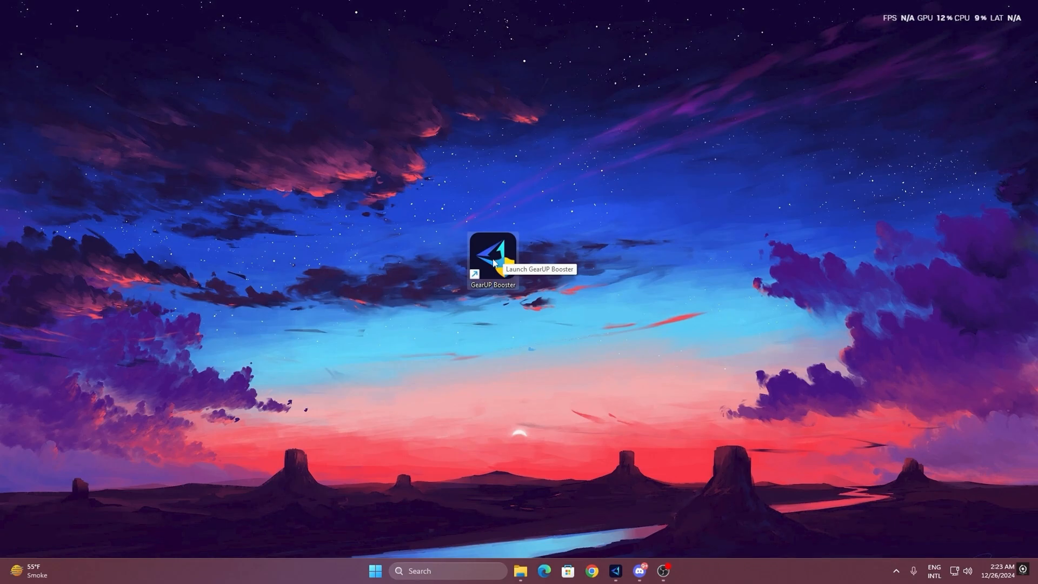
# - Launch GearUP Booster from its desktop shortcut
pyautogui.doubleClick(492, 255)
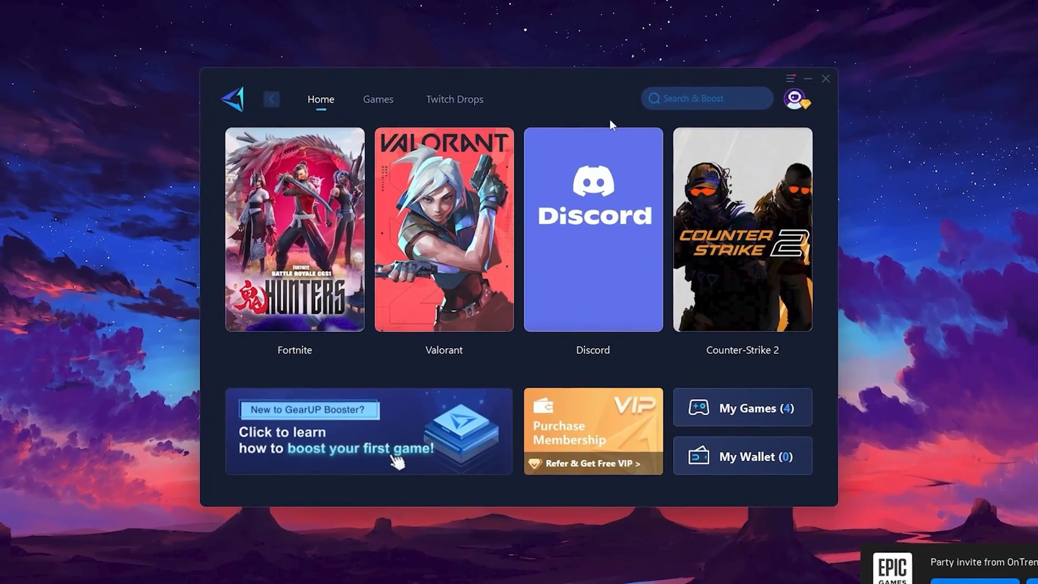
pyautogui.click(795, 99)
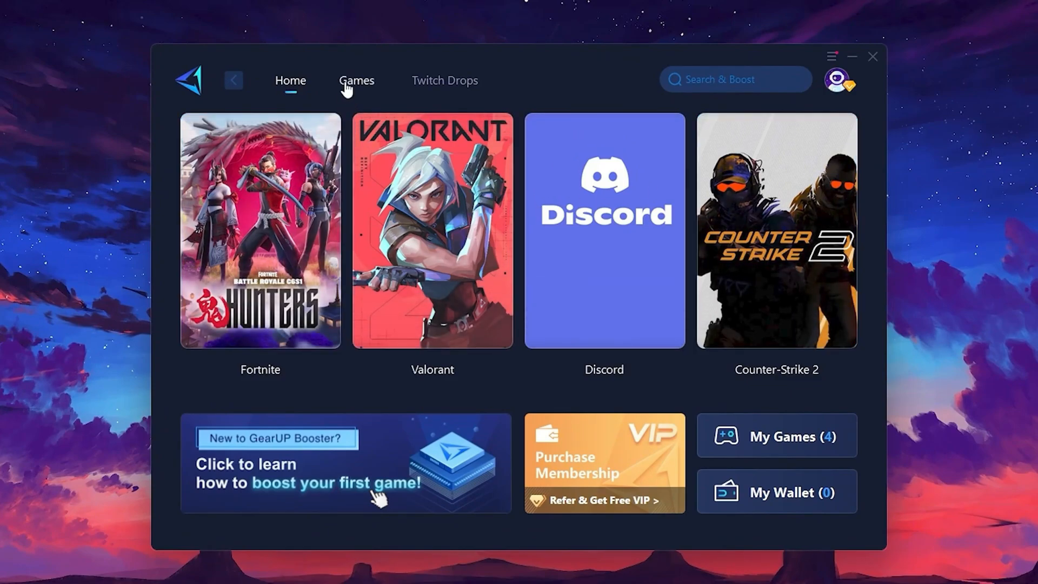
pyautogui.click(356, 80)
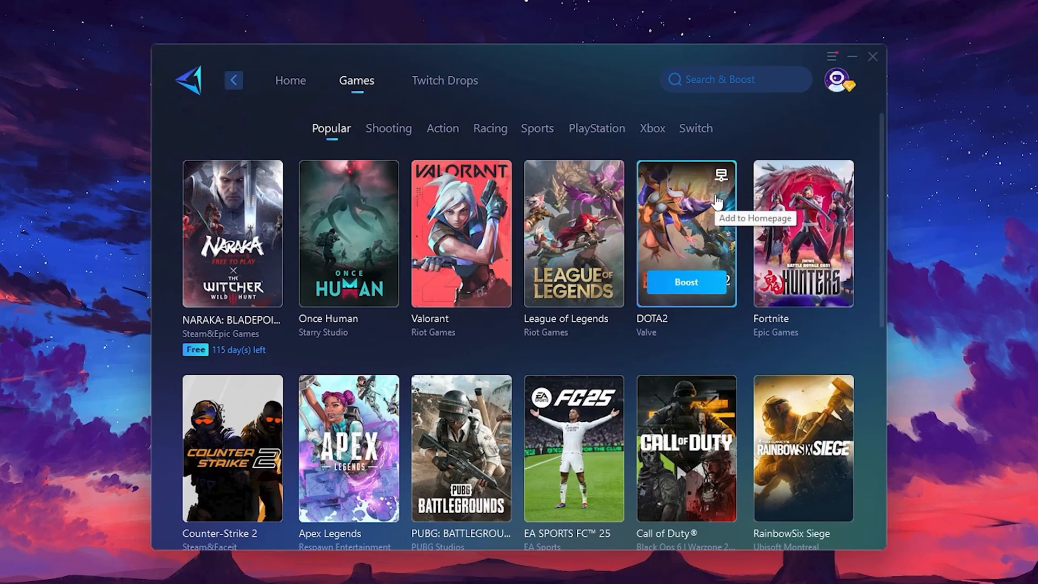
pyautogui.moveTo(290, 80)
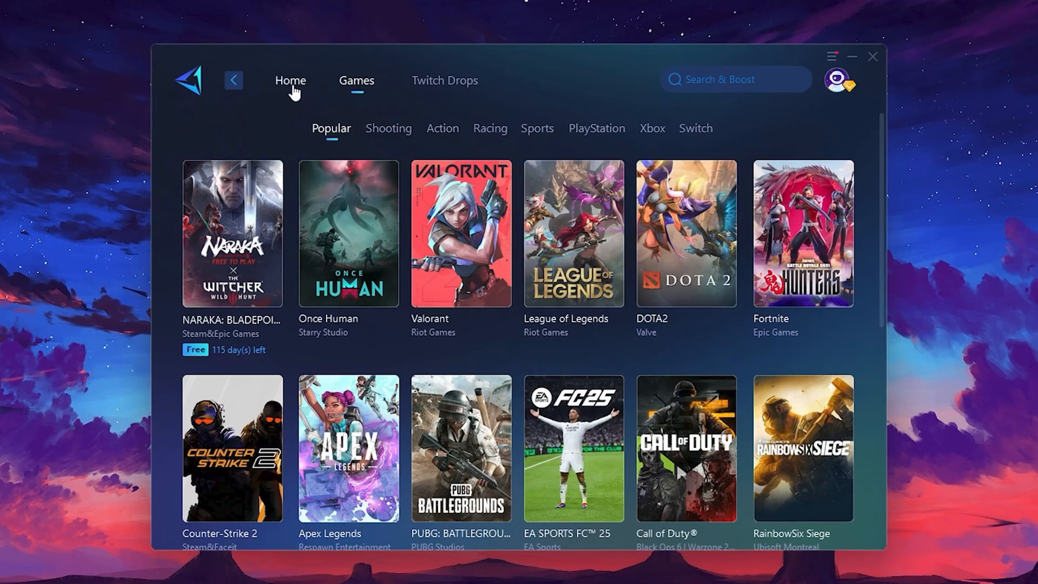
pyautogui.click(290, 80)
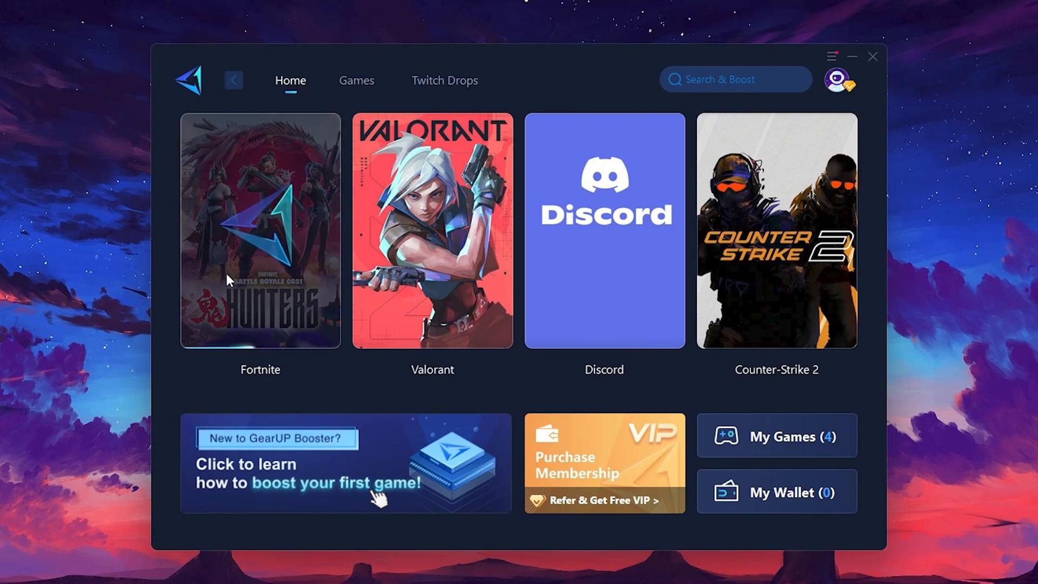
# - Boost Fortnite on the Middle East region and bring up the server node list
pyautogui.click(260, 230)
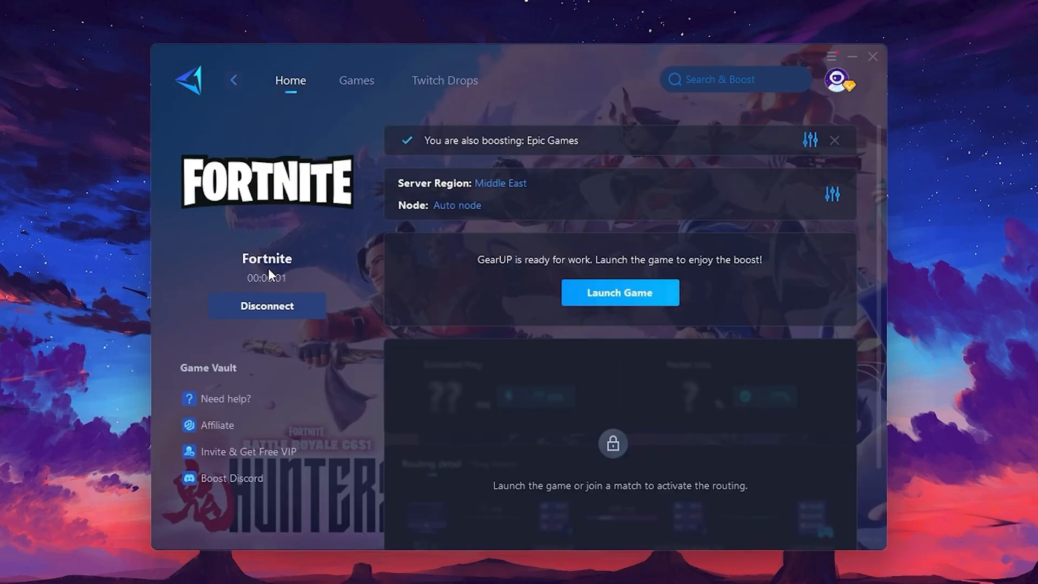
pyautogui.moveTo(402, 193)
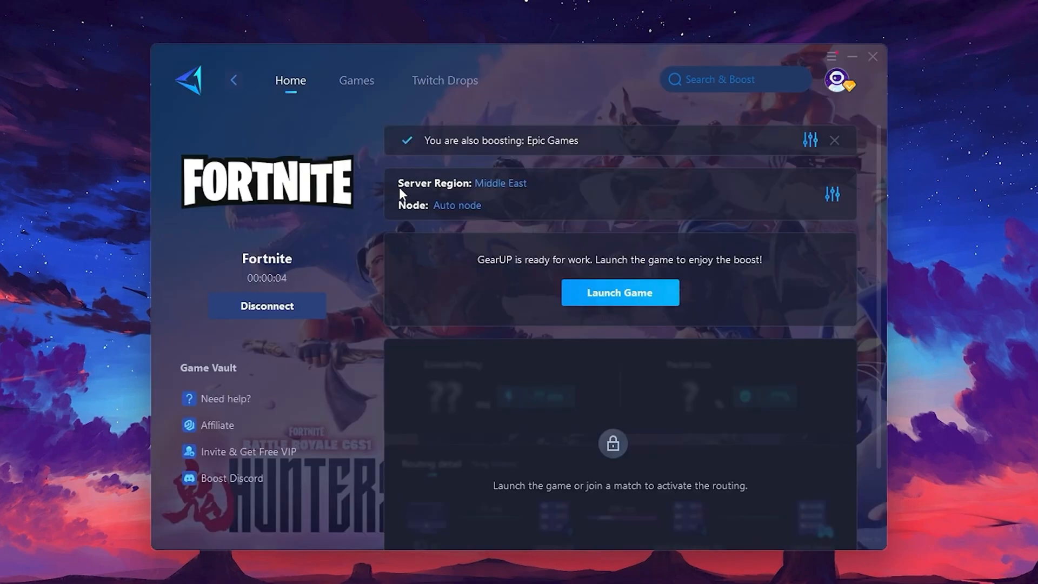
pyautogui.moveTo(457, 205)
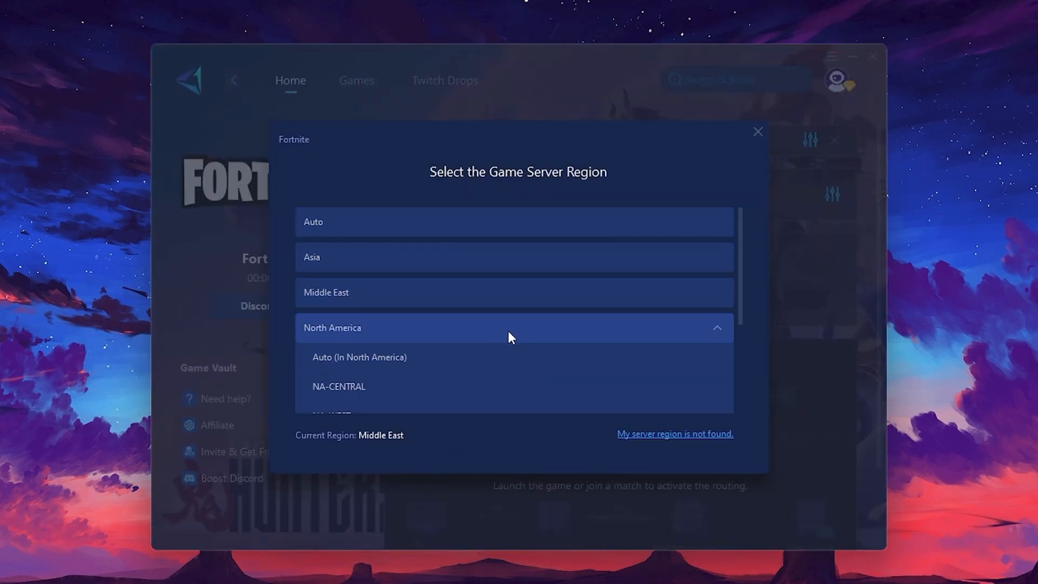
pyautogui.moveTo(332, 449)
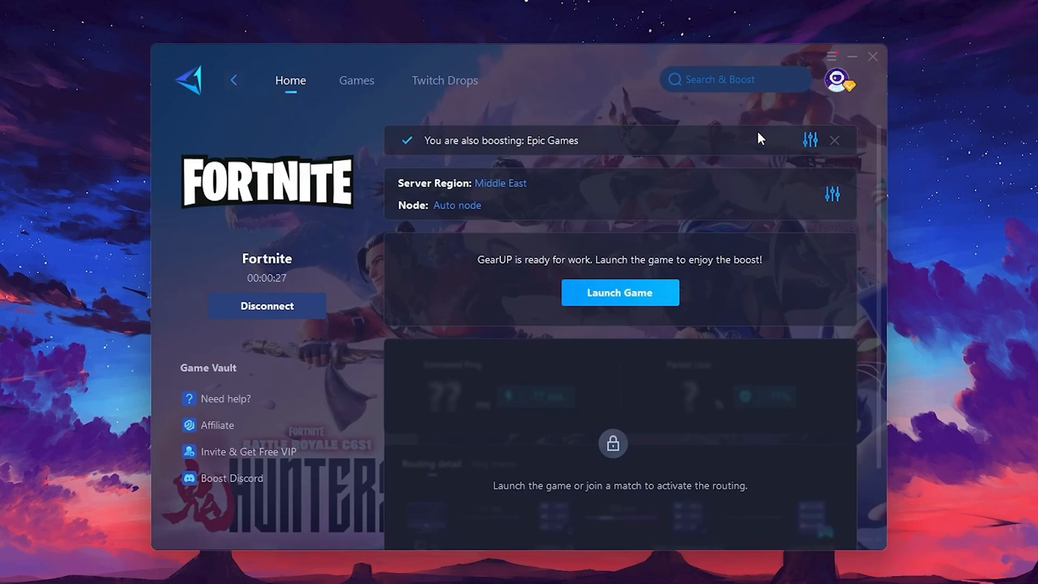
pyautogui.click(457, 205)
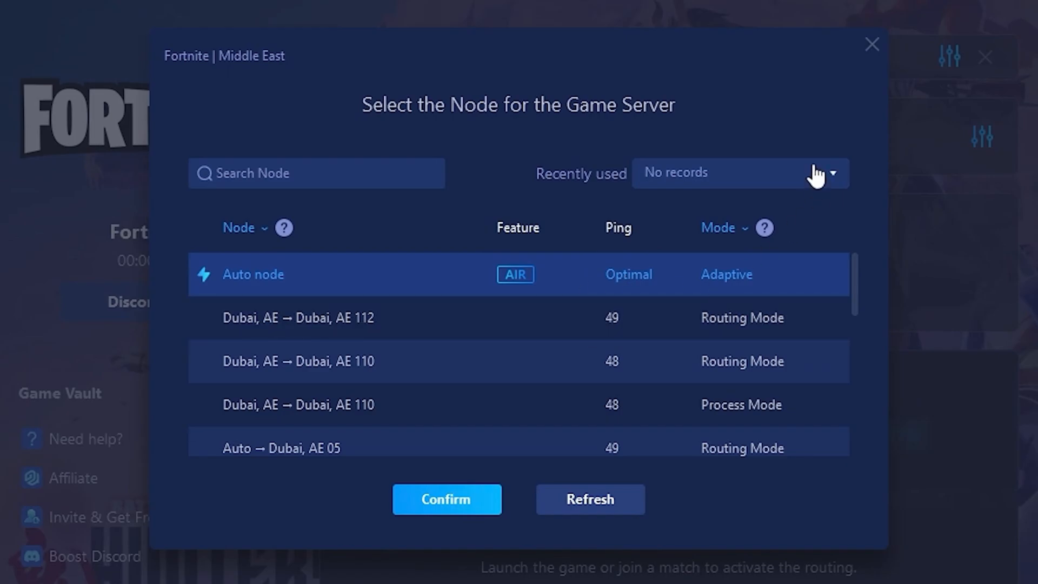
# - Keep the Auto node and launch Fortnite with the boost active
pyautogui.click(446, 500)
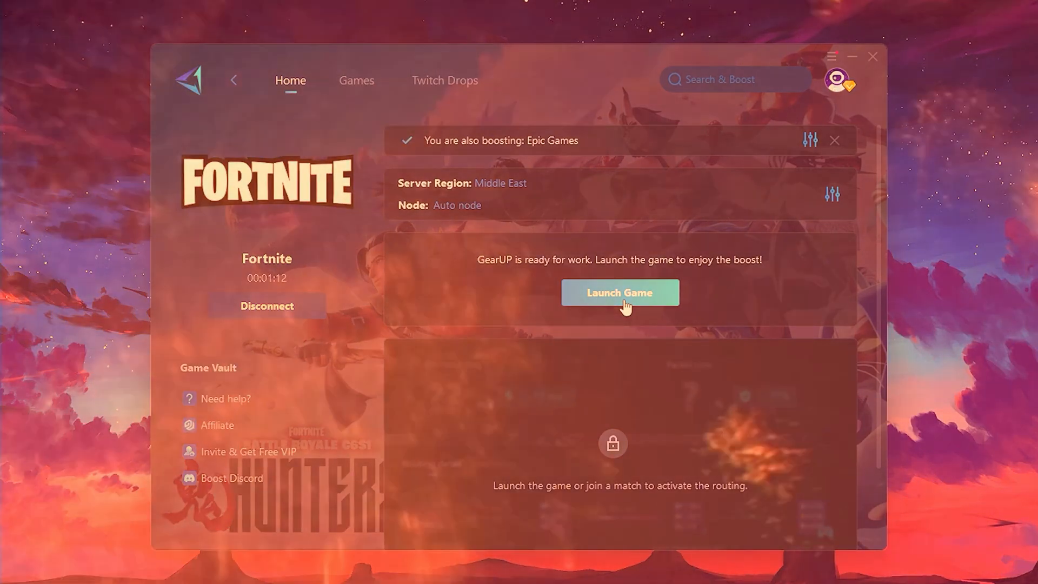
pyautogui.click(620, 293)
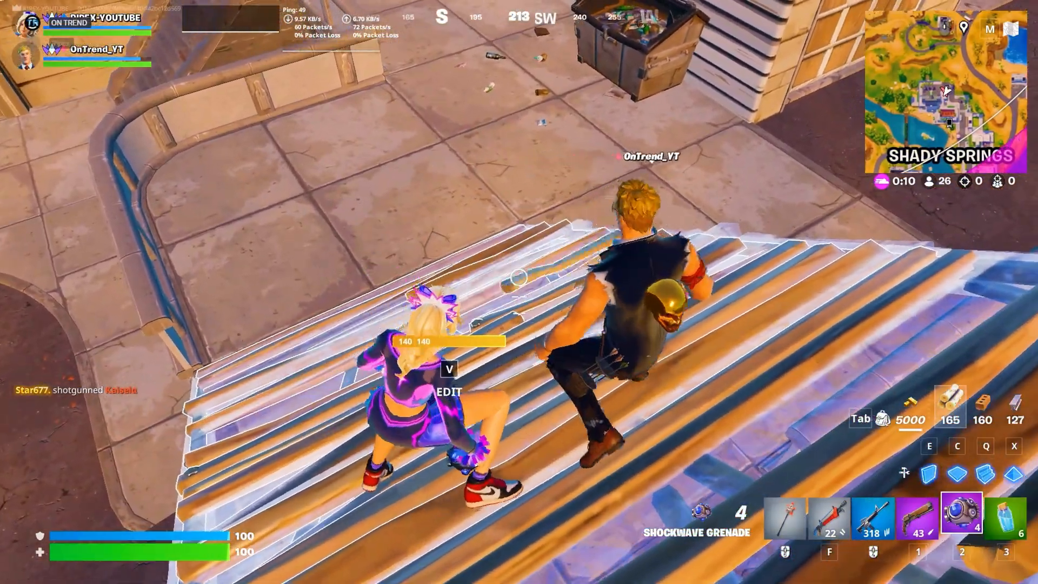